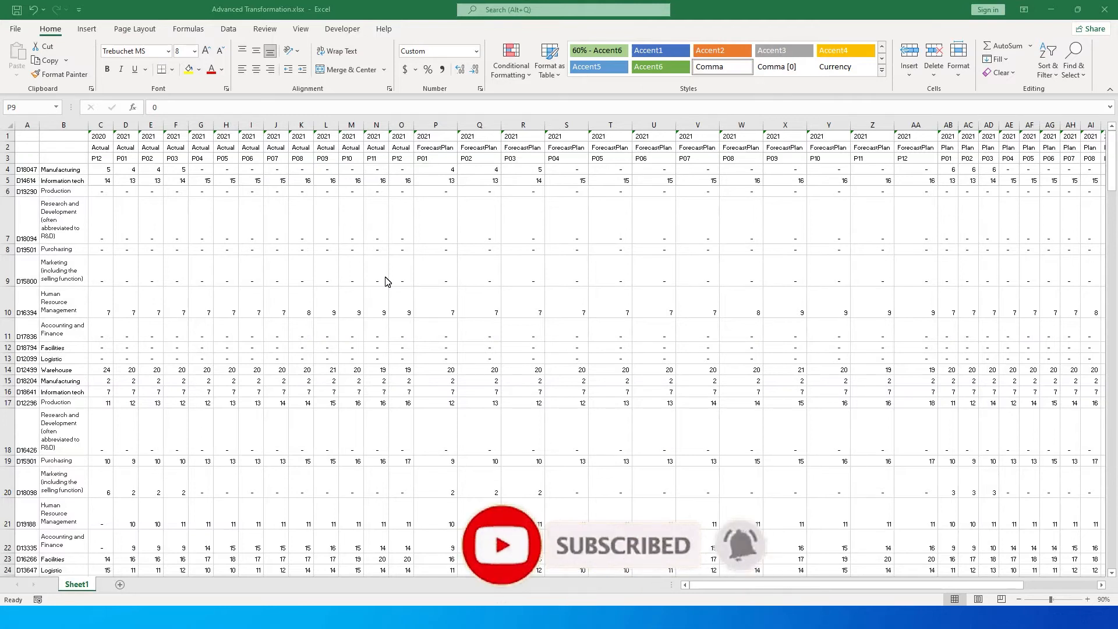
mouse_move(337, 245)
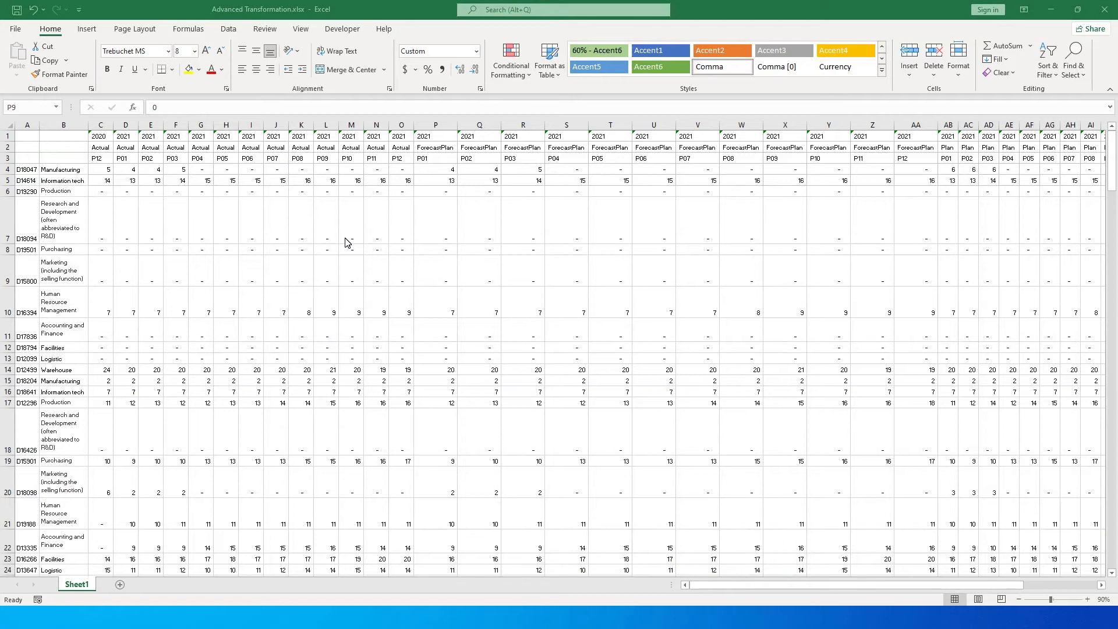
mouse_move(365, 219)
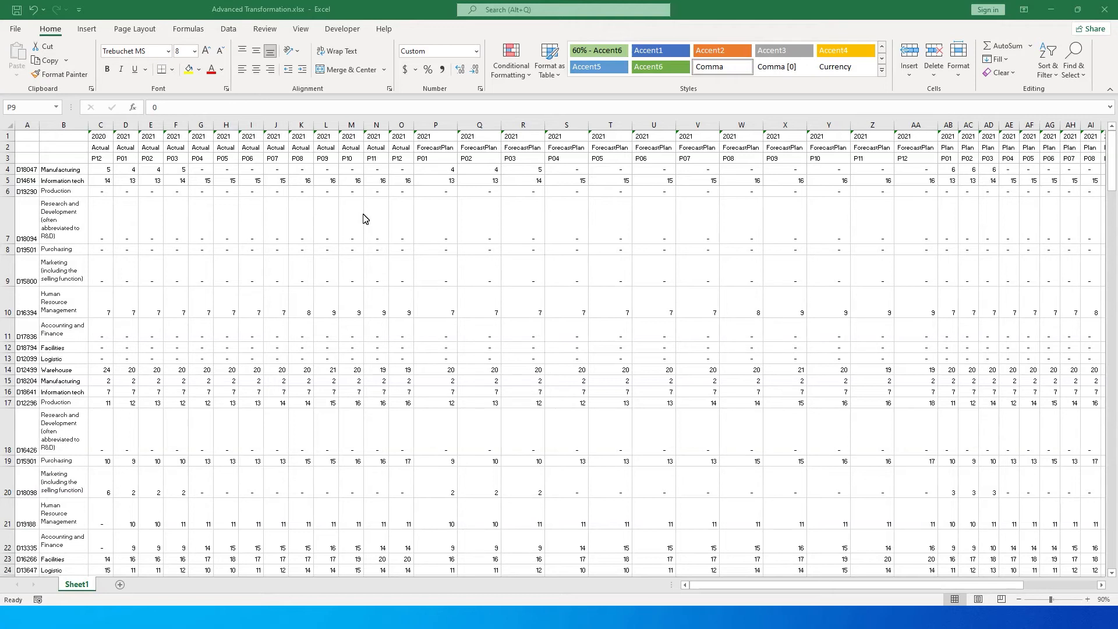
mouse_move(327, 208)
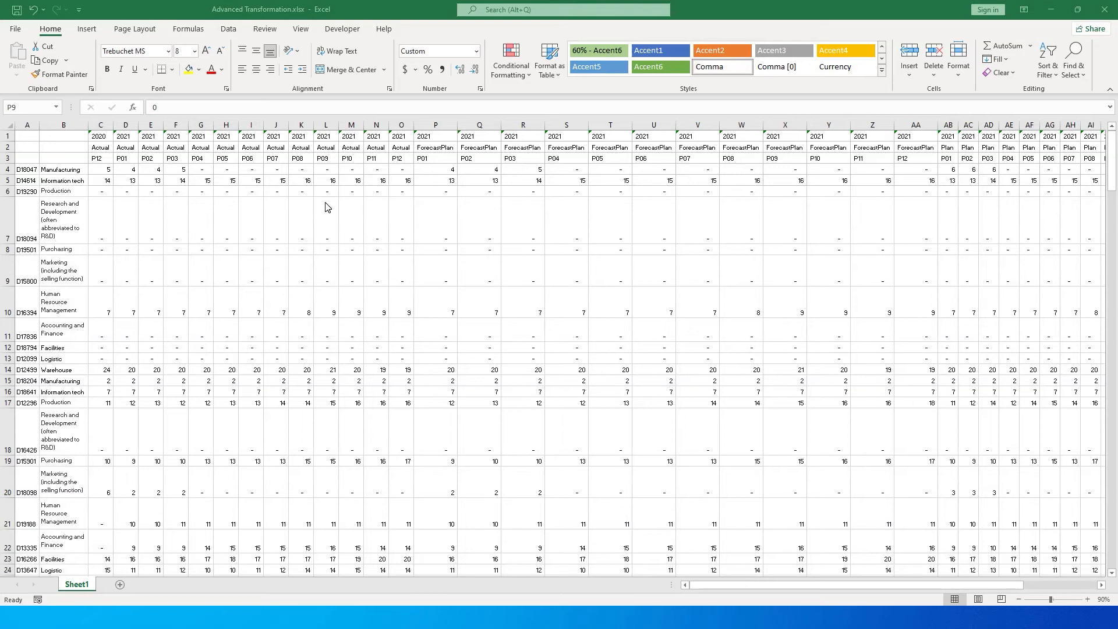
Inspect the imported Sheet1 rows, finding the year, Actual/Forecast and period header rows mid-table.
left_click(436, 270)
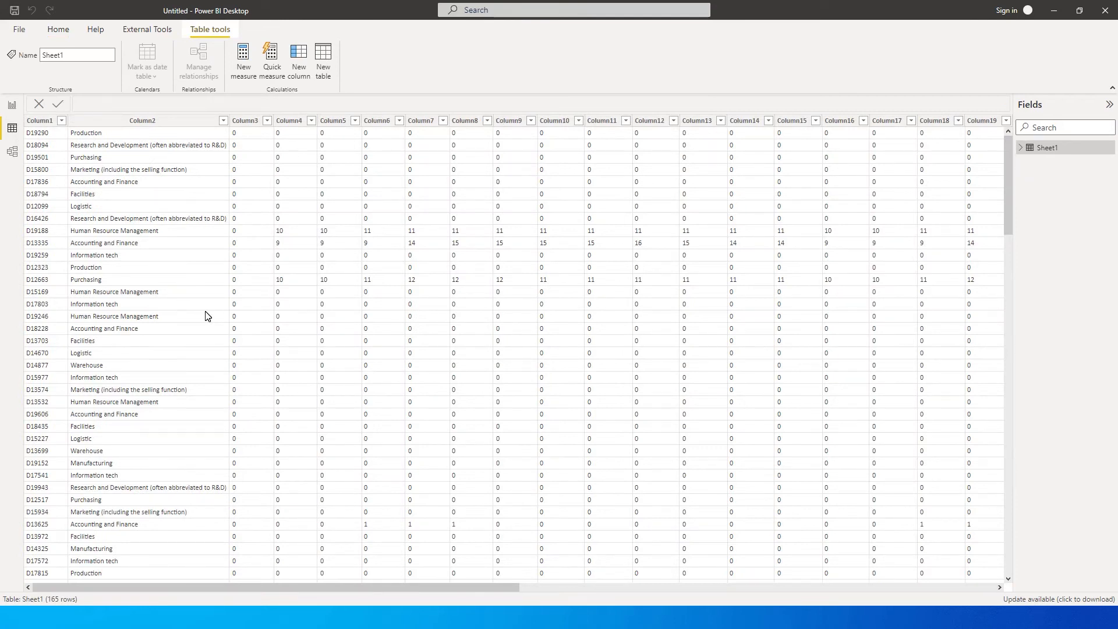
mouse_move(723, 322)
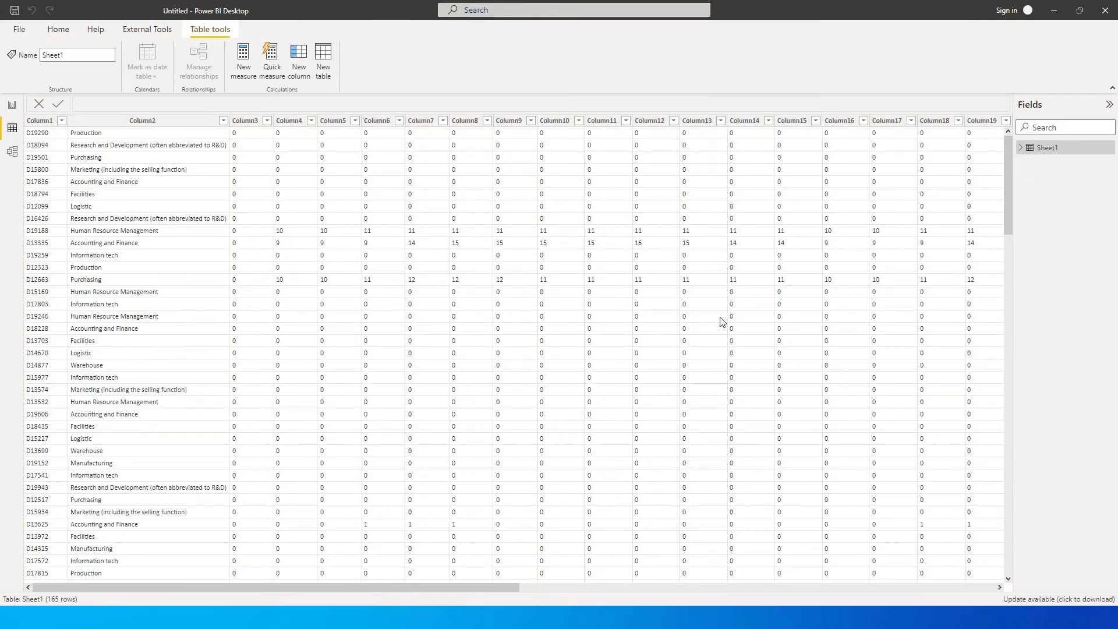
mouse_move(84, 168)
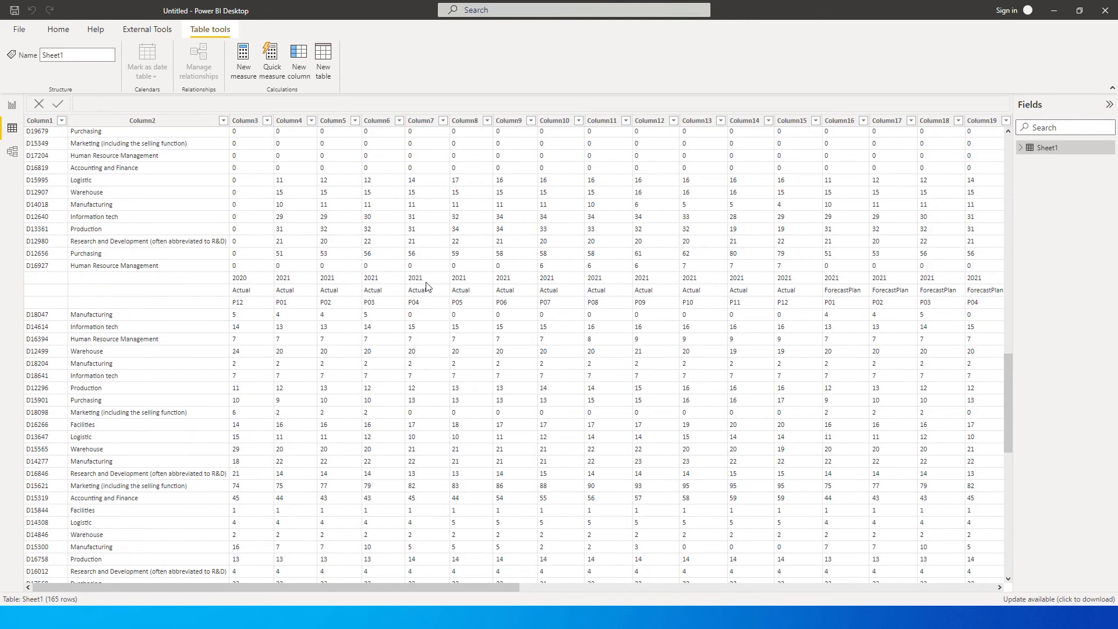
mouse_move(236, 316)
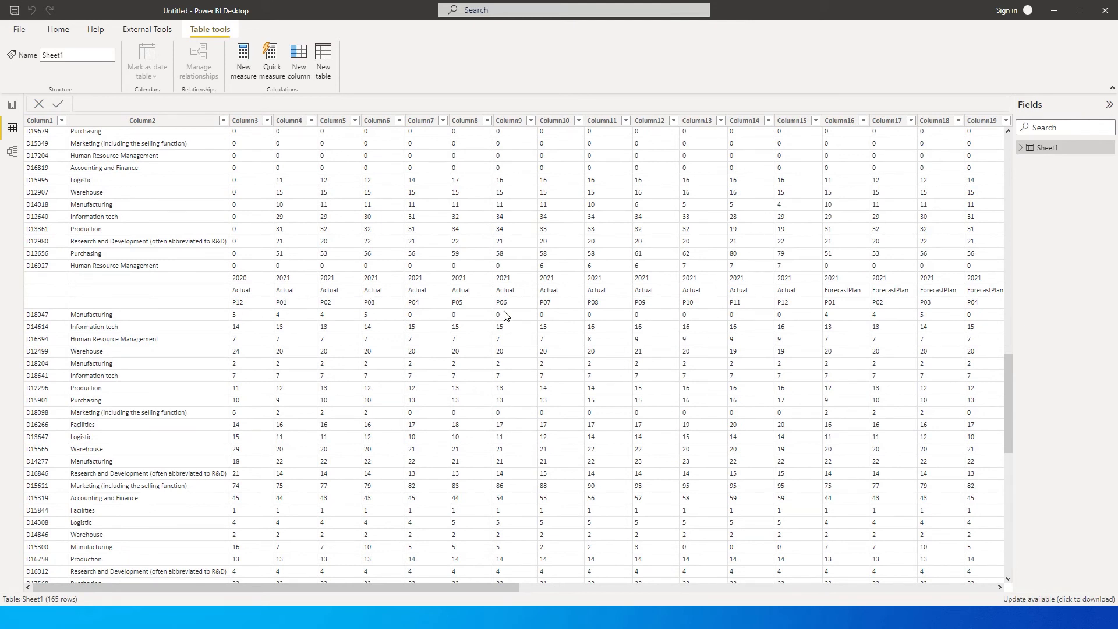
mouse_move(1095, 177)
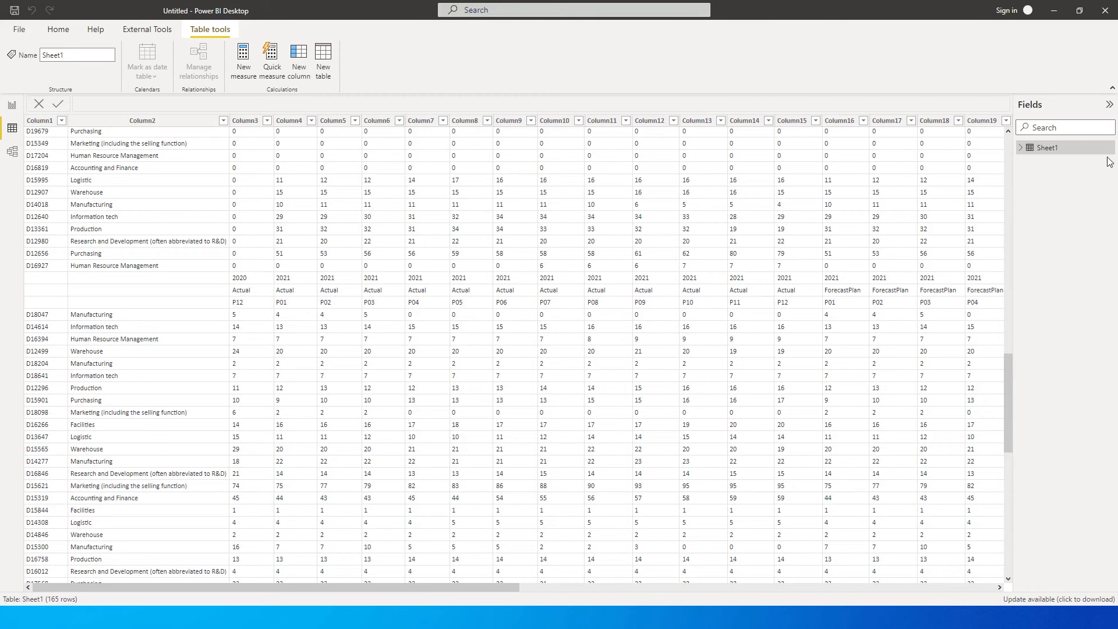
Open Sheet1 in Power Query Editor from its Fields pane context menu.
right_click(1049, 146)
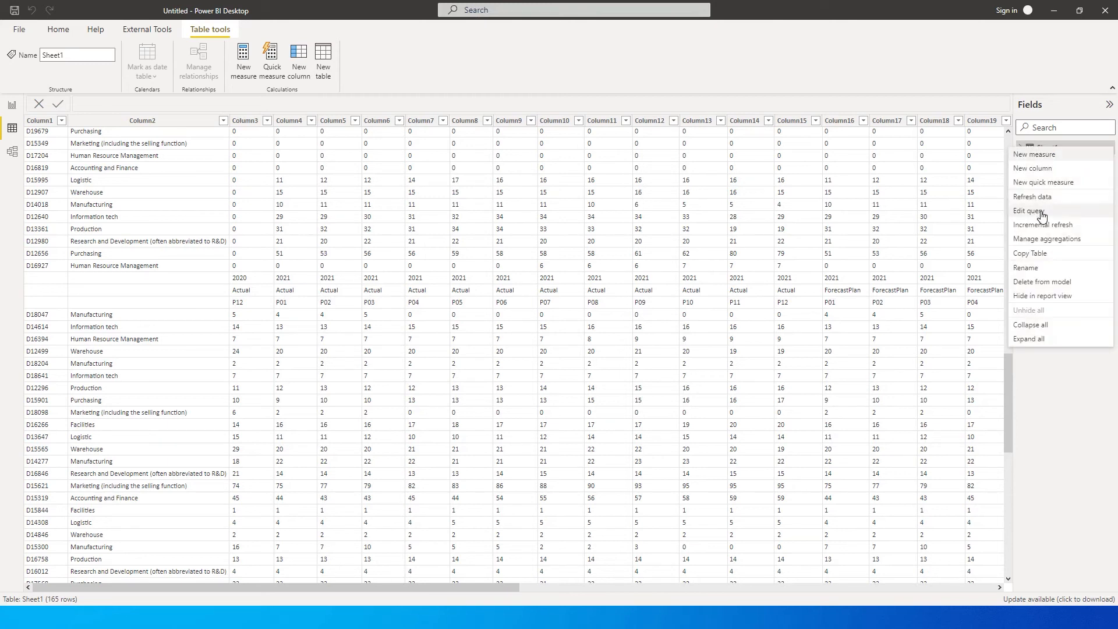
left_click(1029, 210)
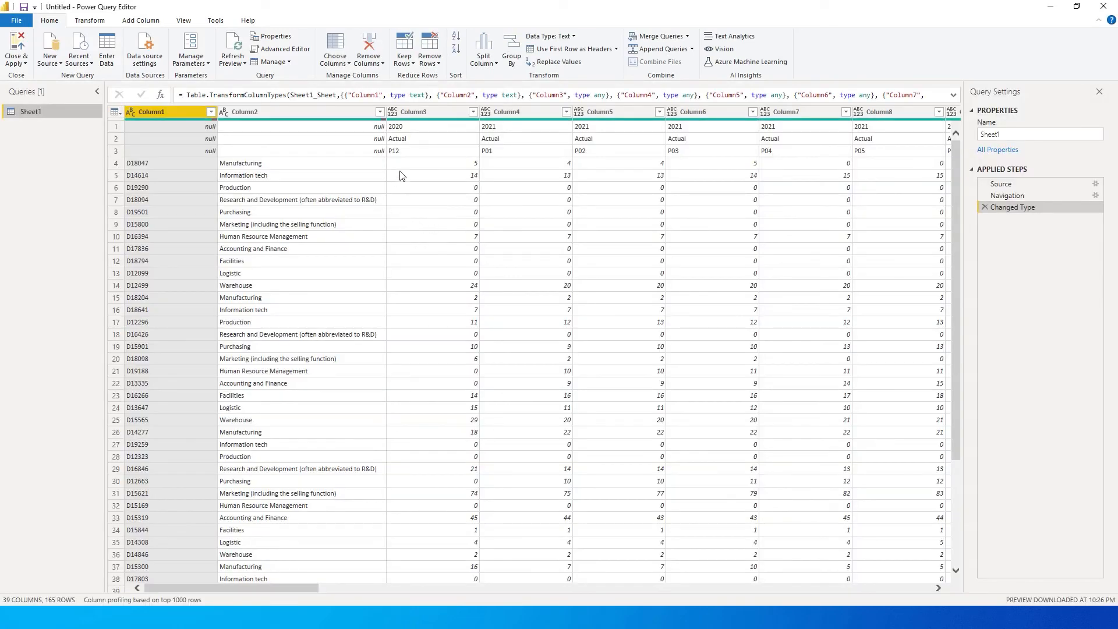
mouse_move(412, 142)
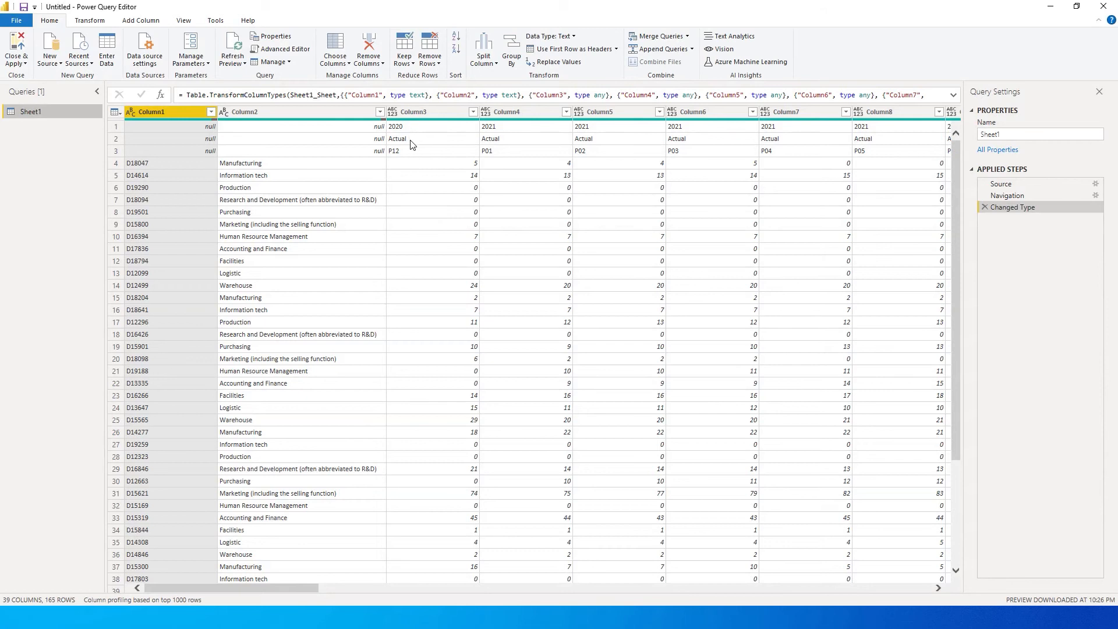
mouse_move(411, 152)
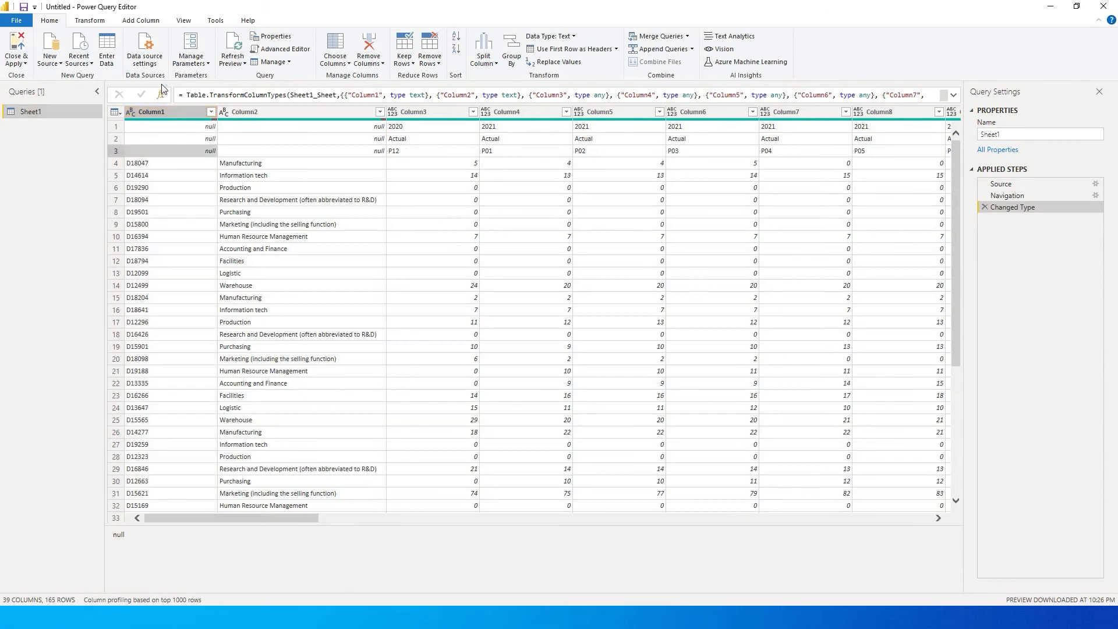
Transpose the Sheet1 table so year, type and period run down columns.
left_click(90, 20)
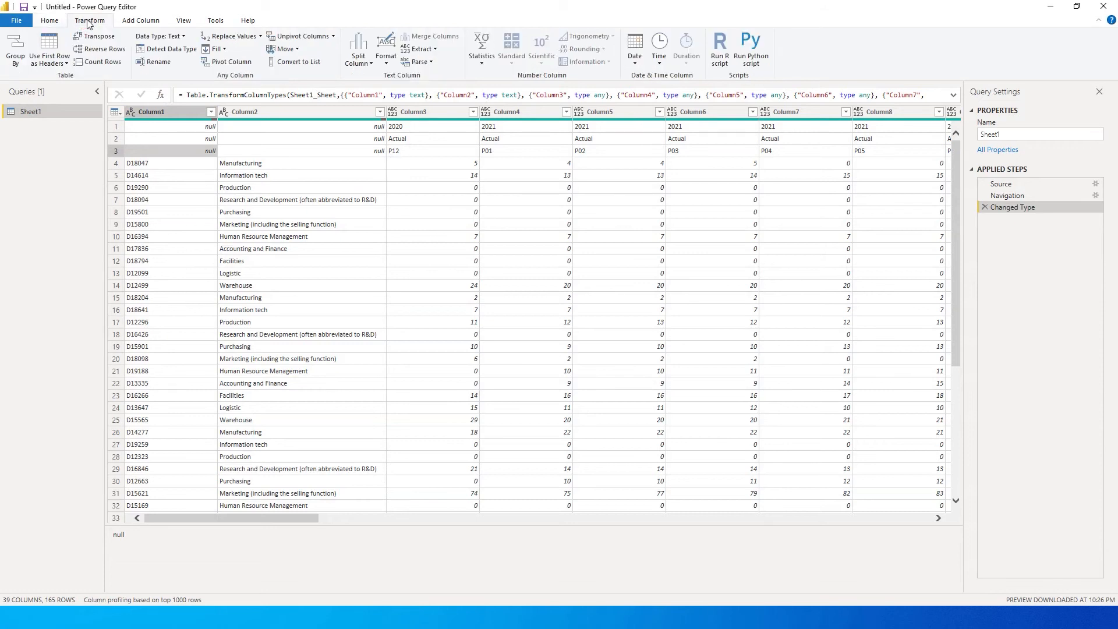
mouse_move(101, 36)
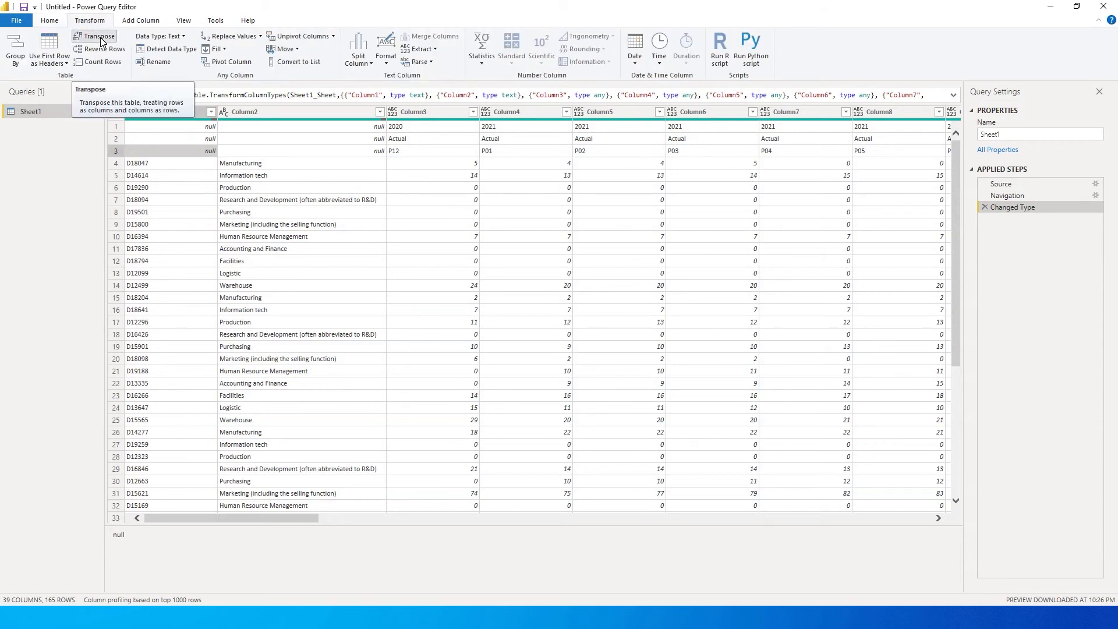
left_click(80, 36)
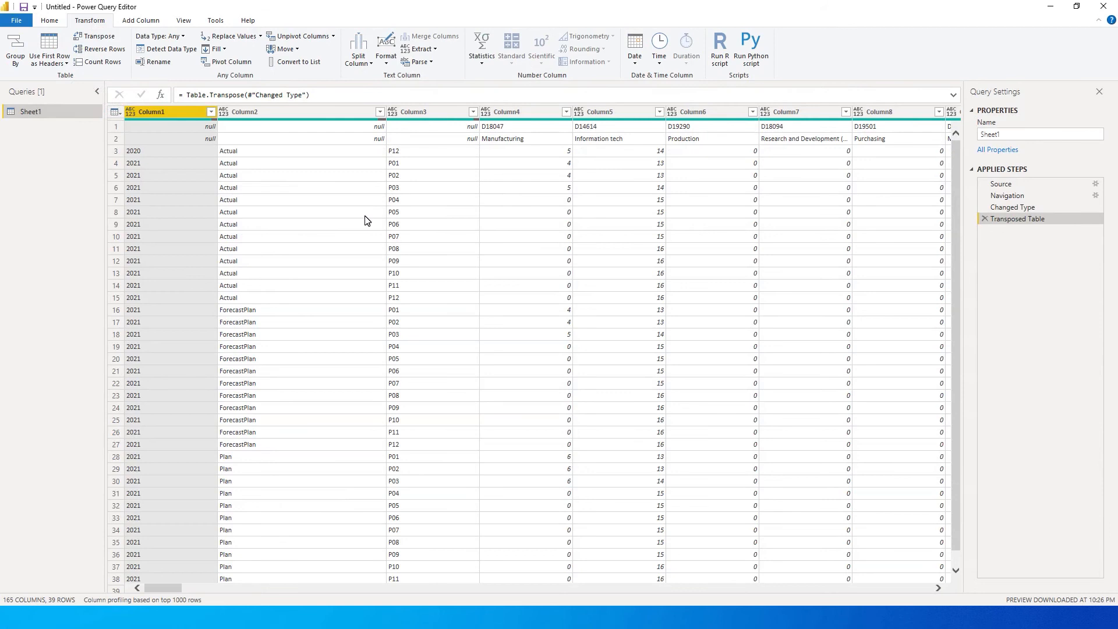
mouse_move(196, 208)
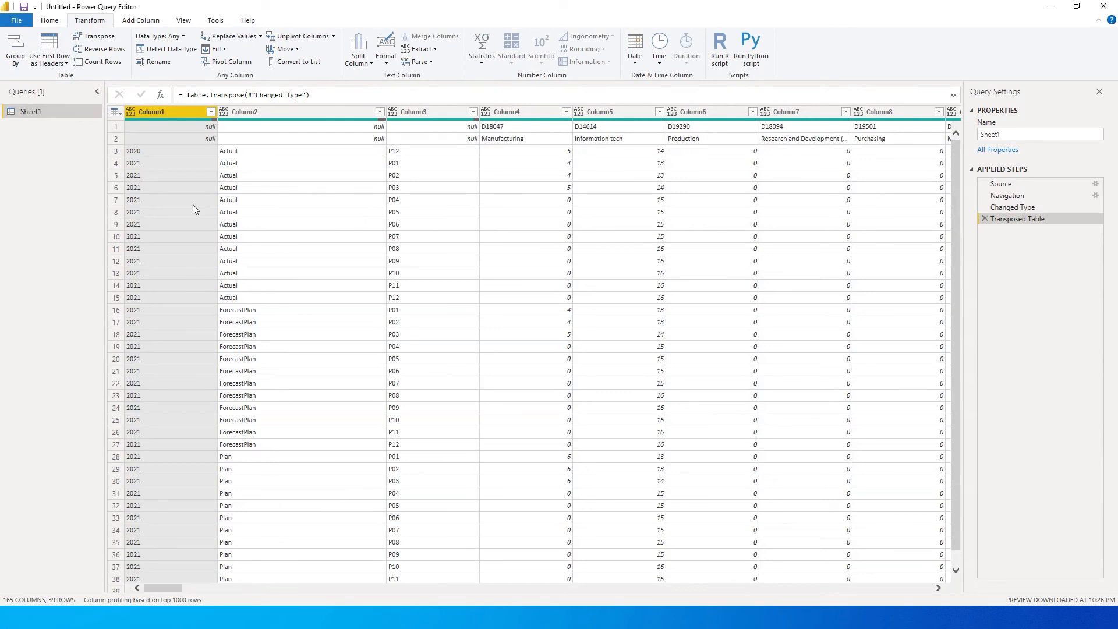
mouse_move(341, 168)
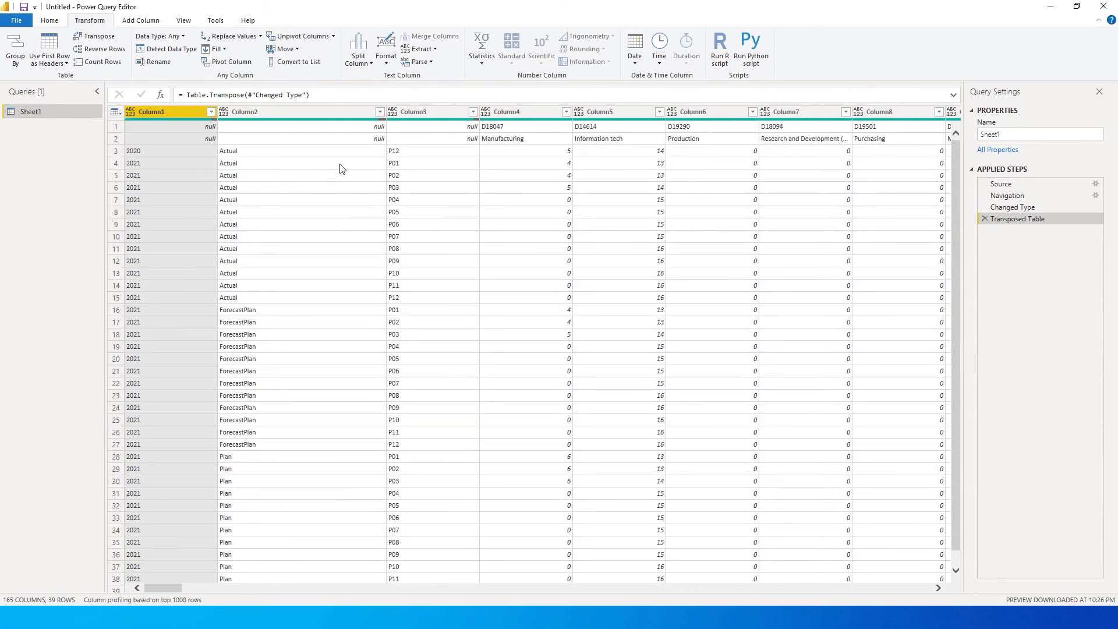
mouse_move(164, 166)
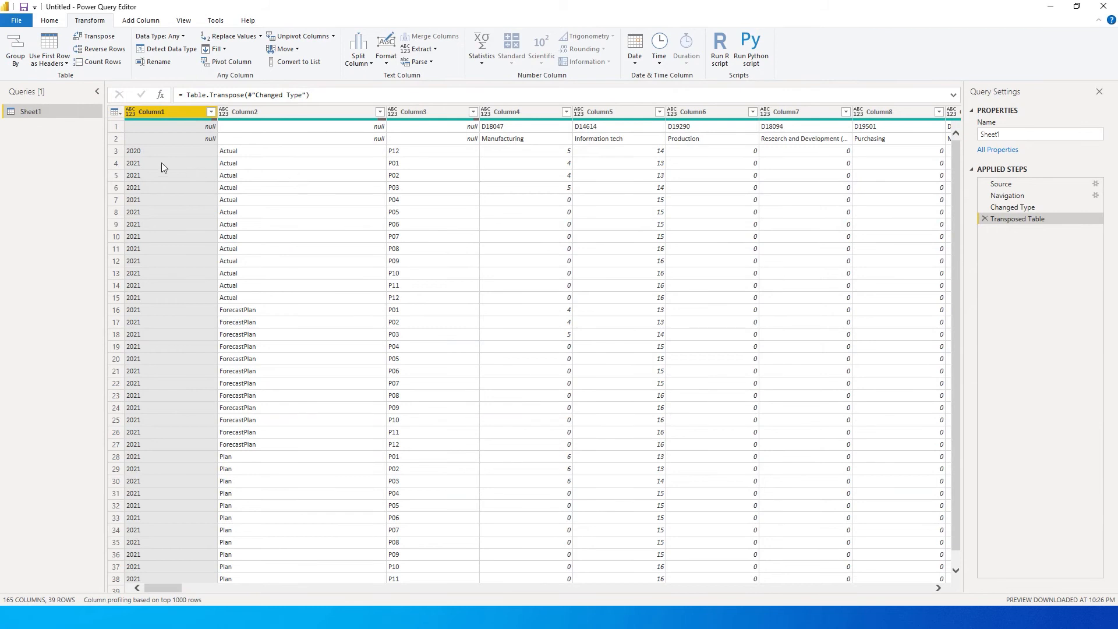
mouse_move(260, 127)
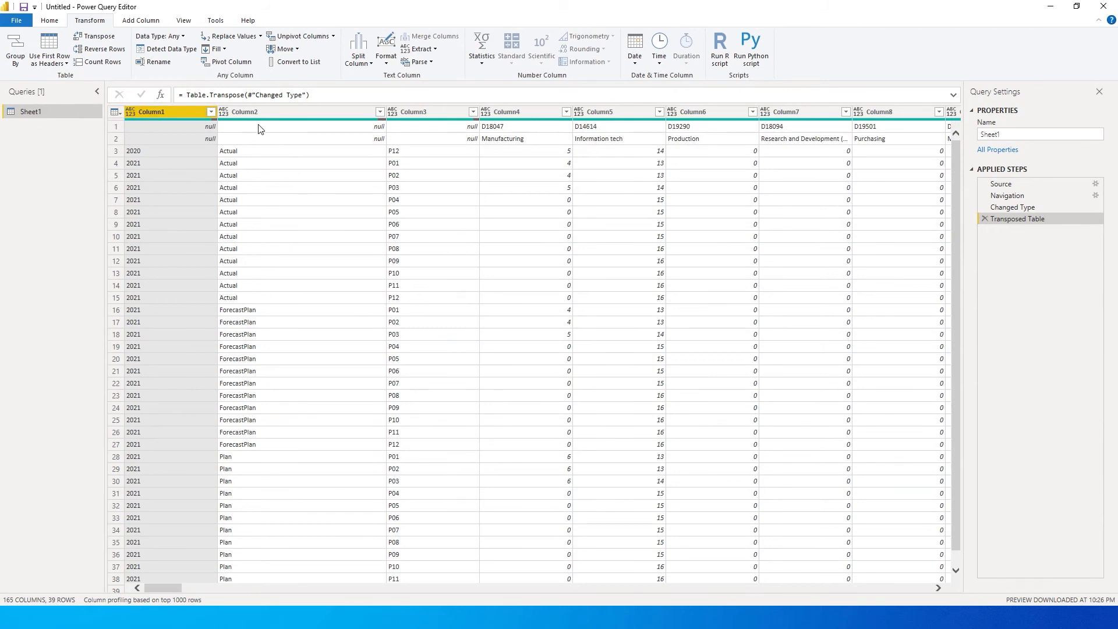
mouse_move(291, 271)
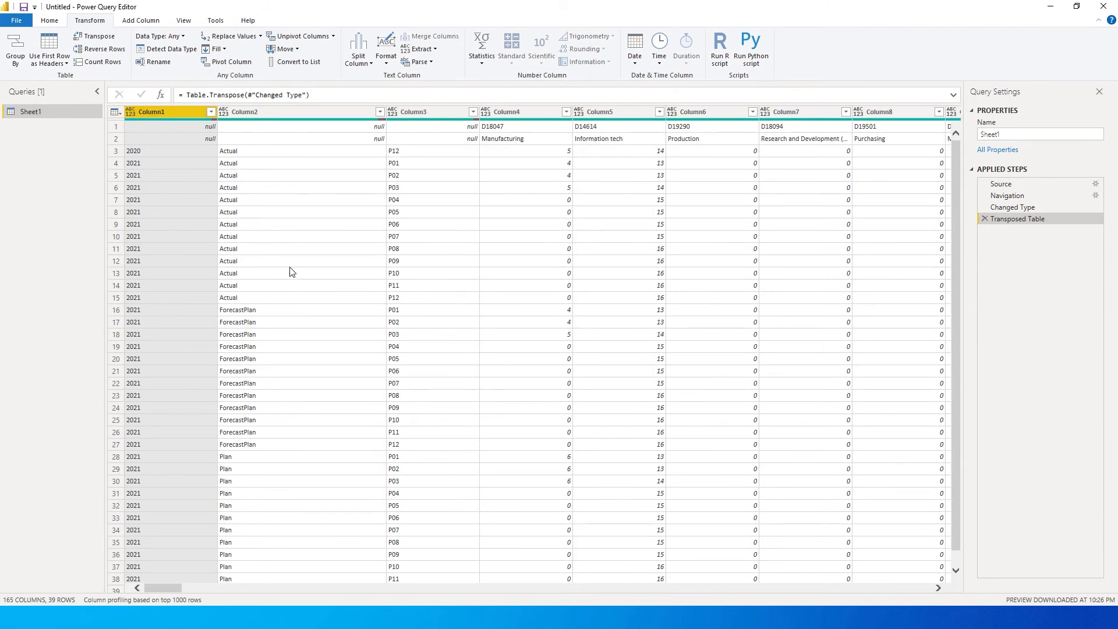
mouse_move(418, 258)
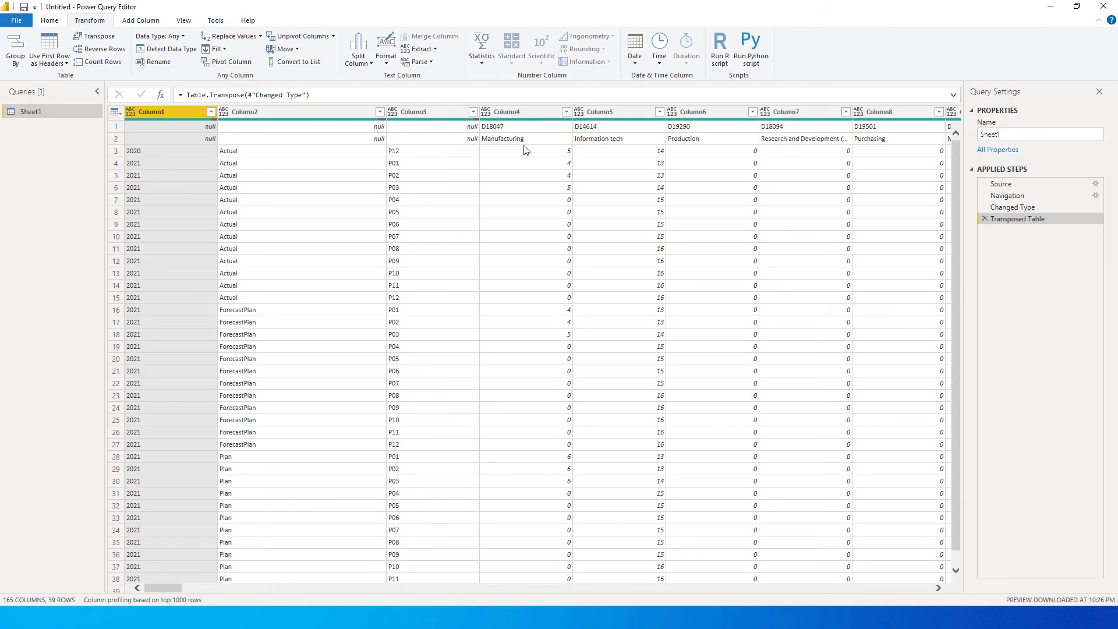
mouse_move(499, 150)
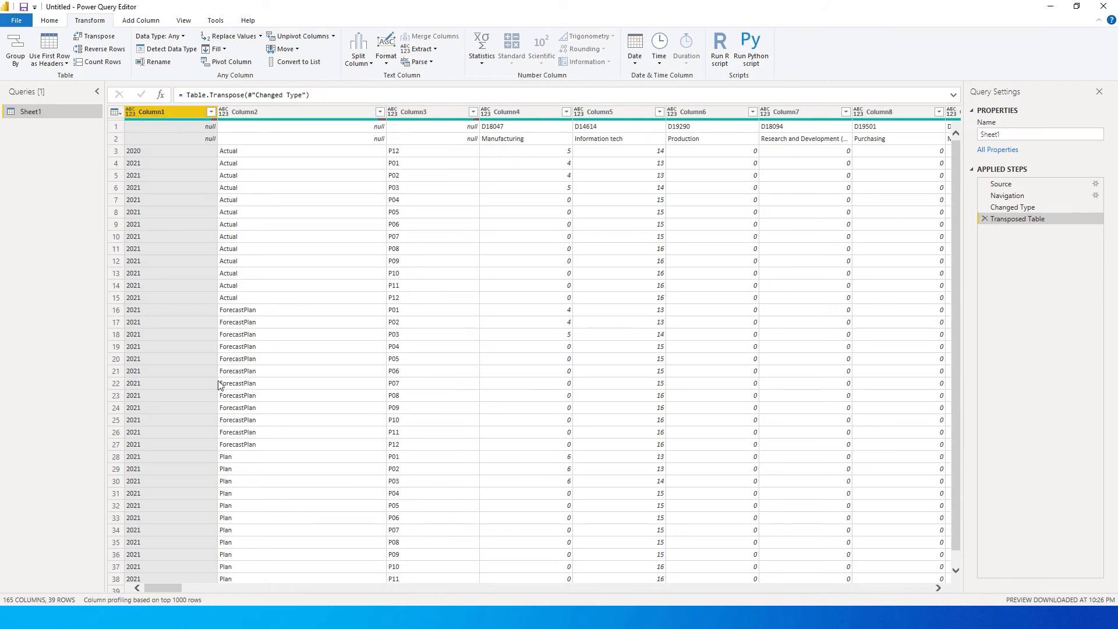
mouse_move(553, 135)
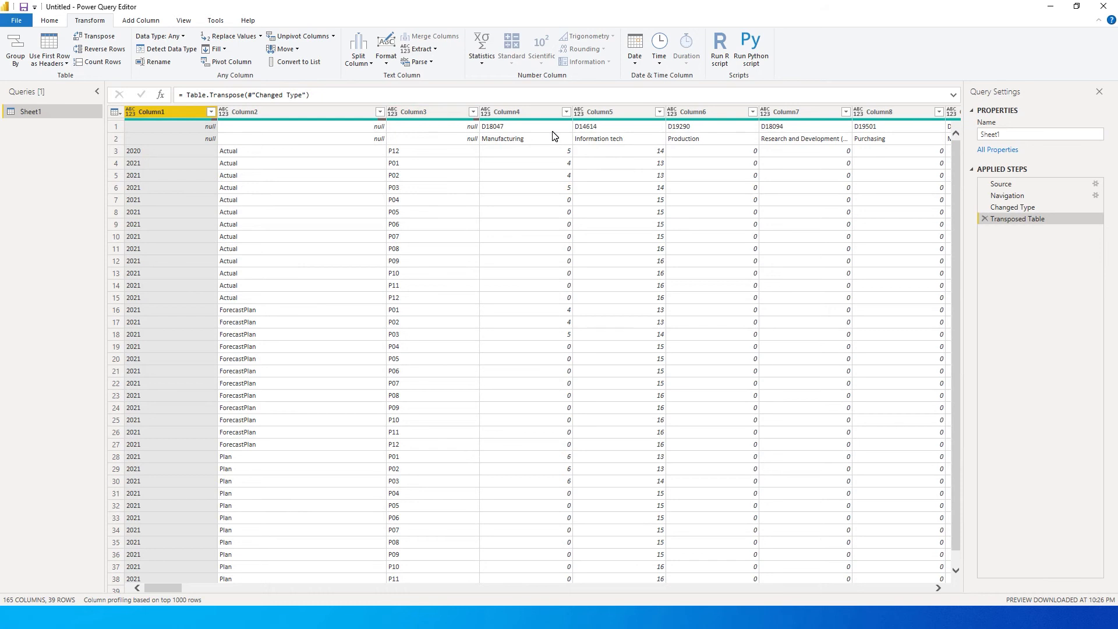
mouse_move(534, 397)
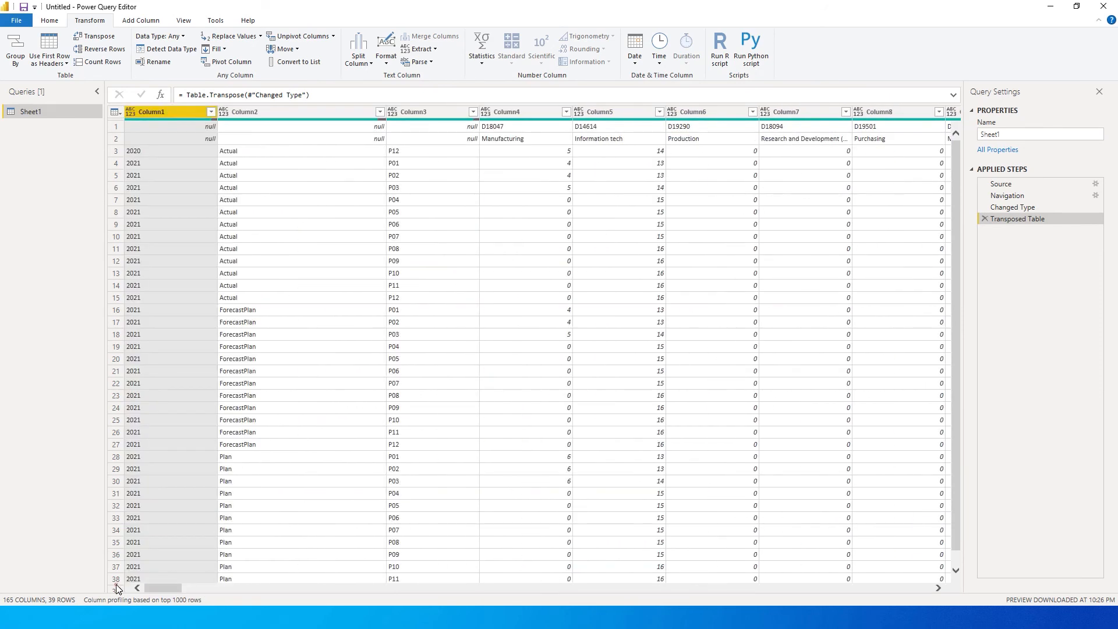
mouse_move(466, 158)
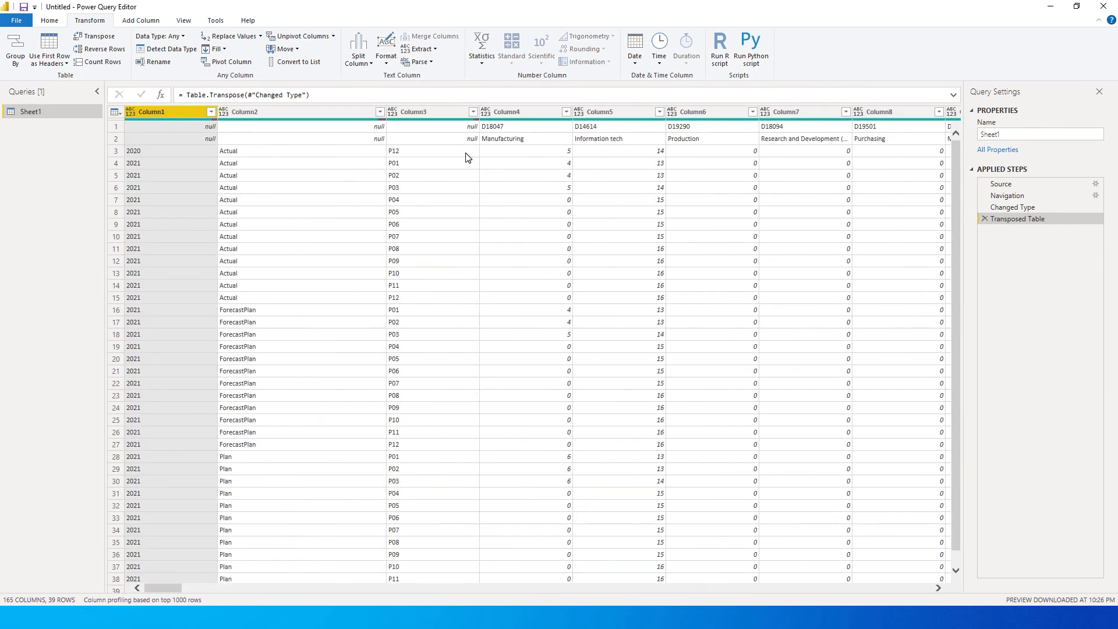
mouse_move(461, 156)
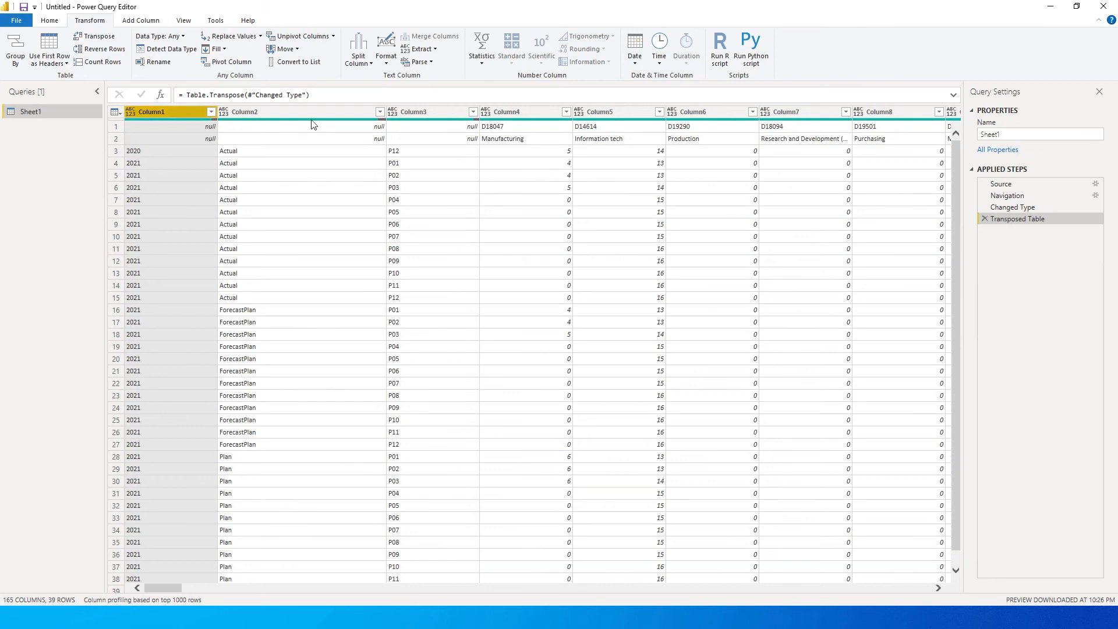
Merge Column1–Column3 with a colon separator into values like 2021:Actual:P01.
left_click(410, 117)
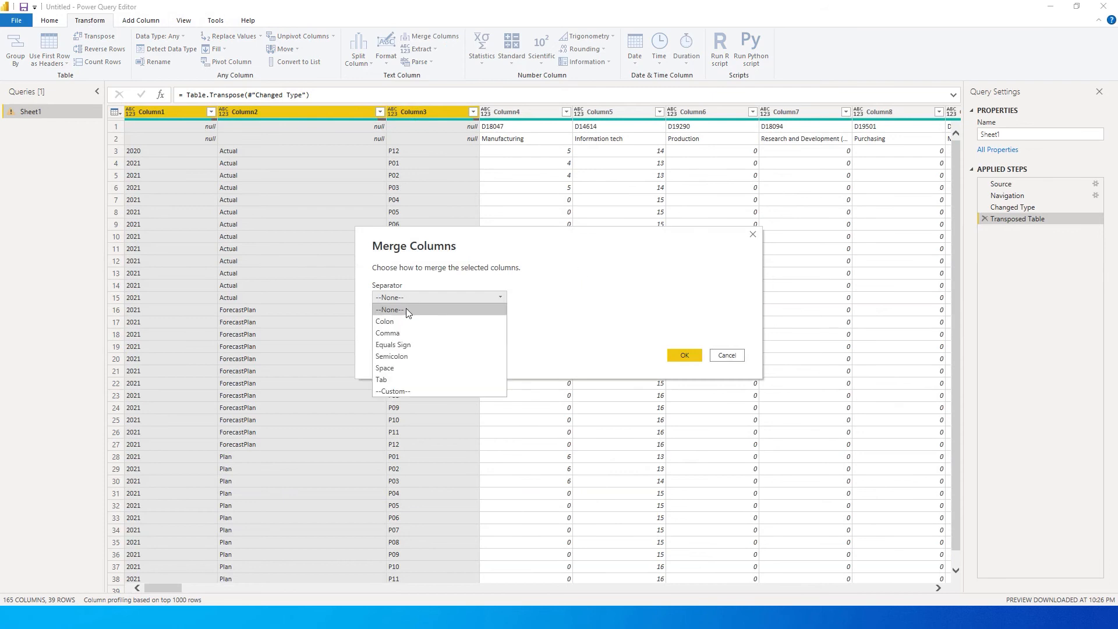
left_click(384, 321)
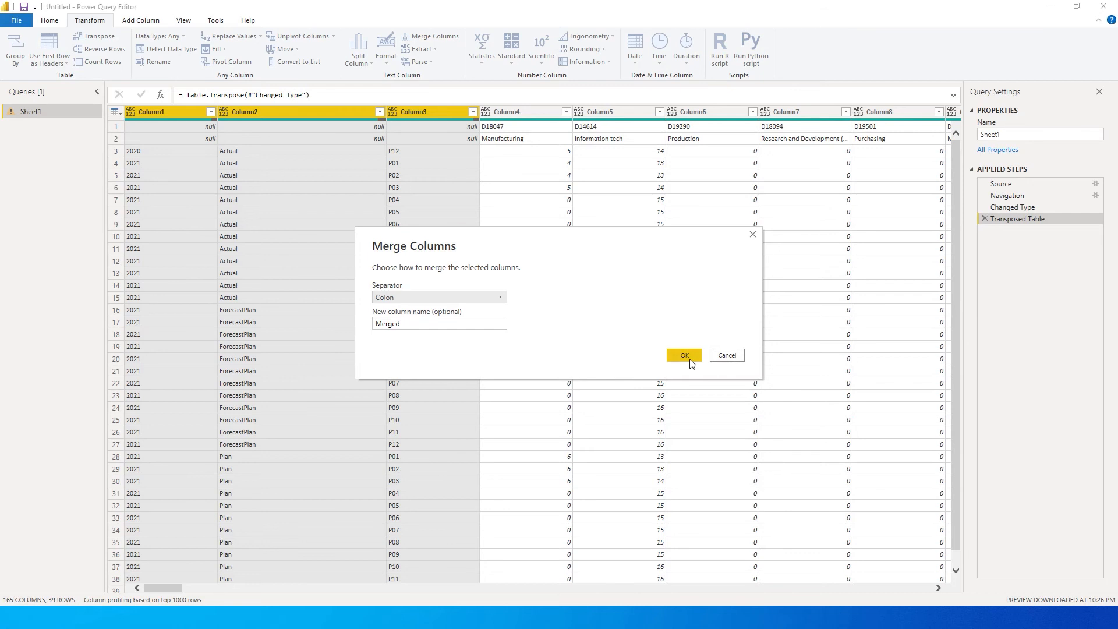
left_click(684, 355)
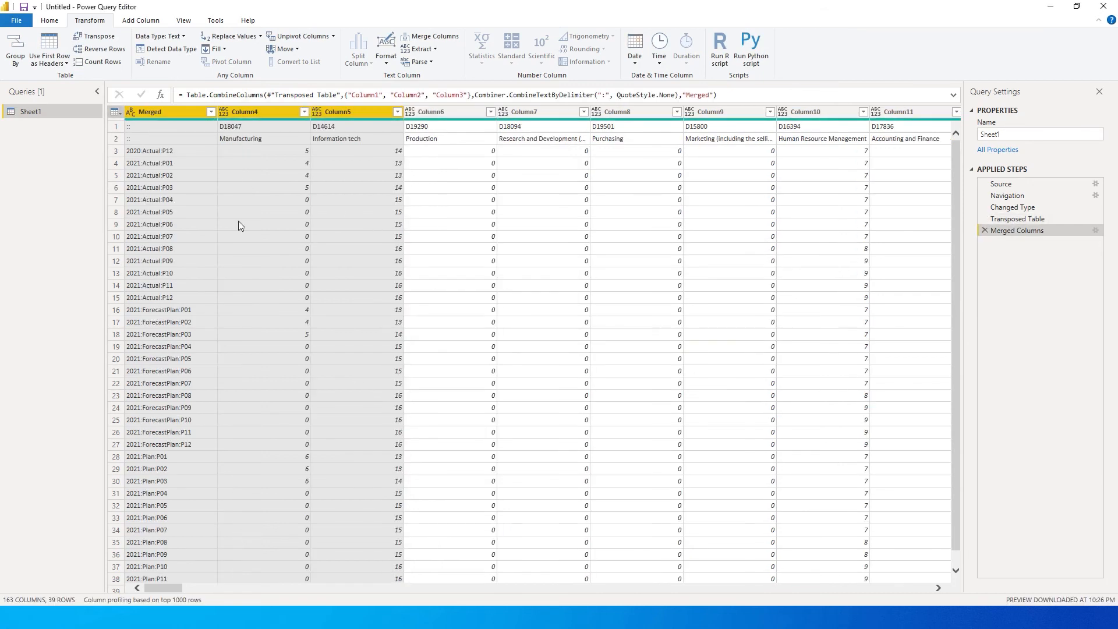
left_click(163, 163)
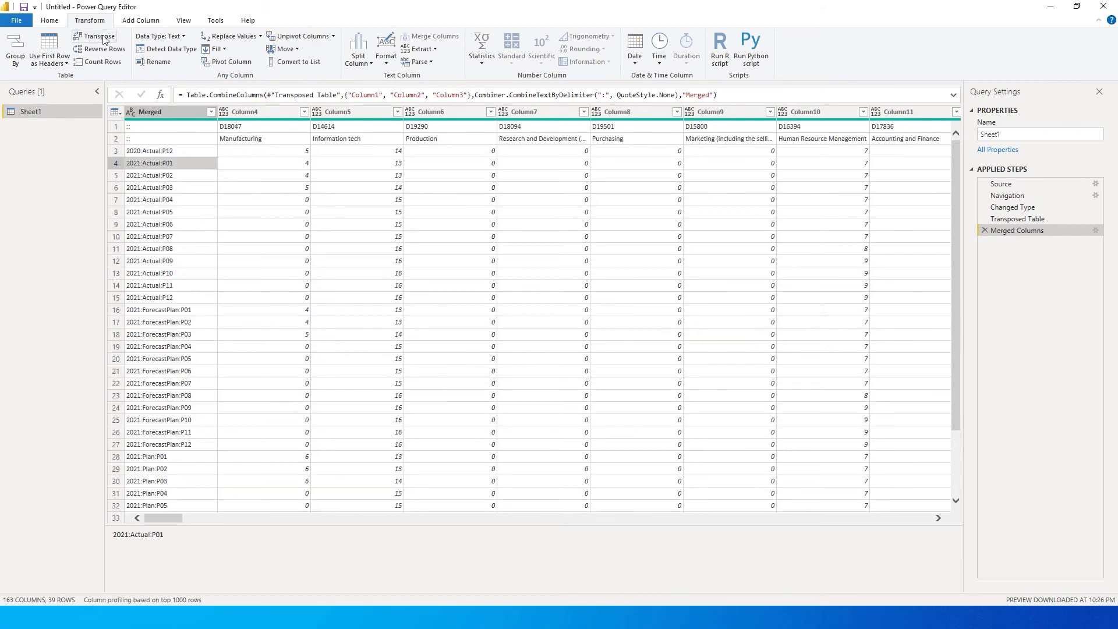
Transpose the table back and promote its first row to headers like 2021:Actual:P01.
left_click(96, 36)
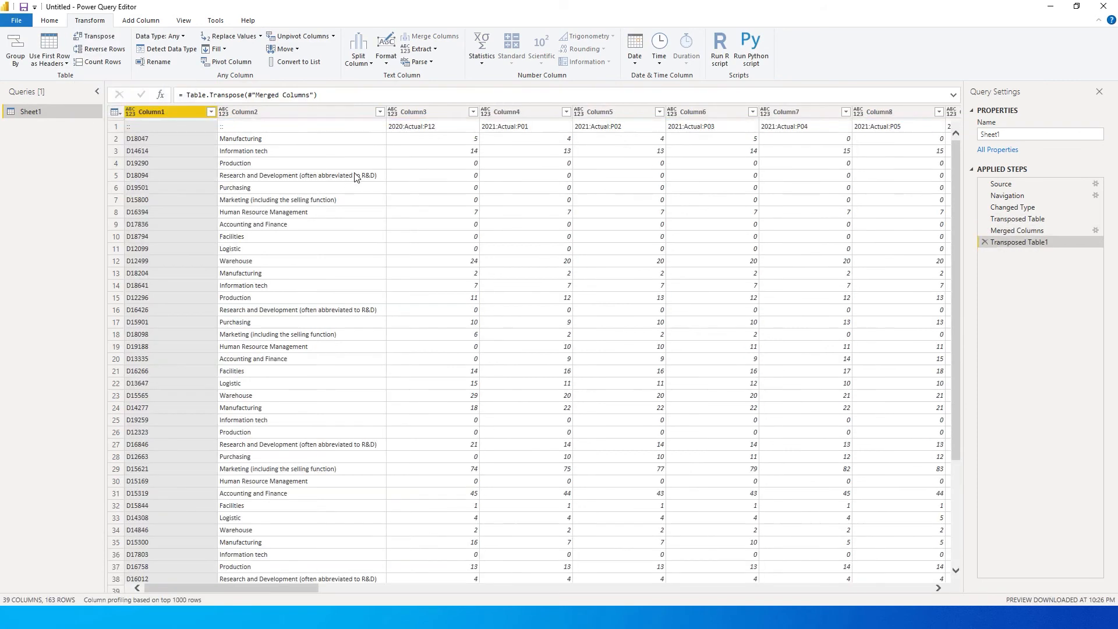
mouse_move(393, 187)
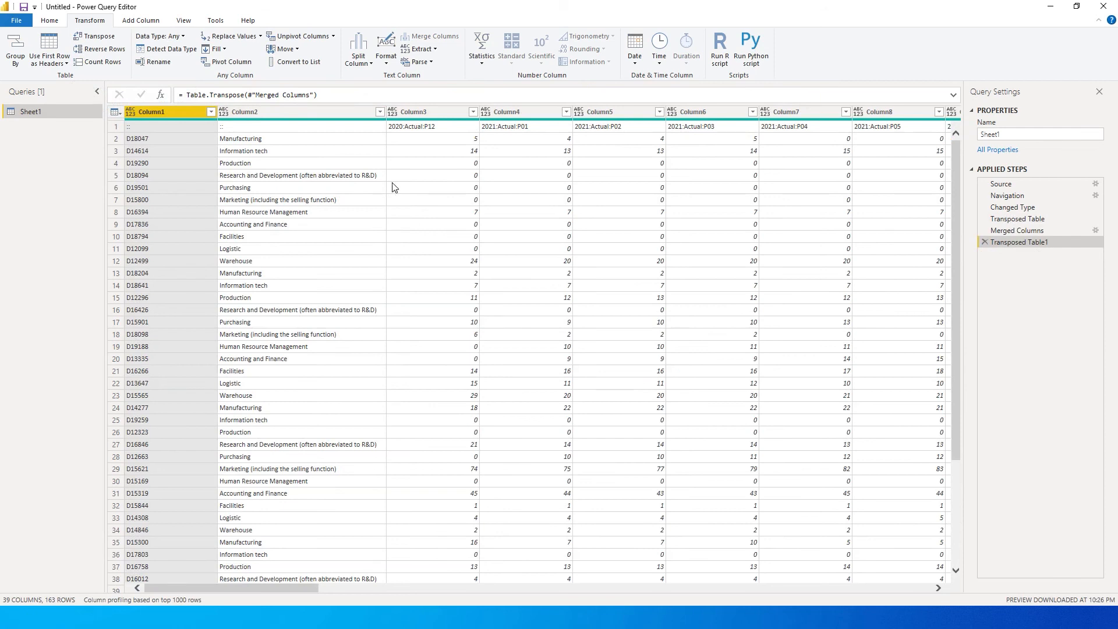
mouse_move(244, 157)
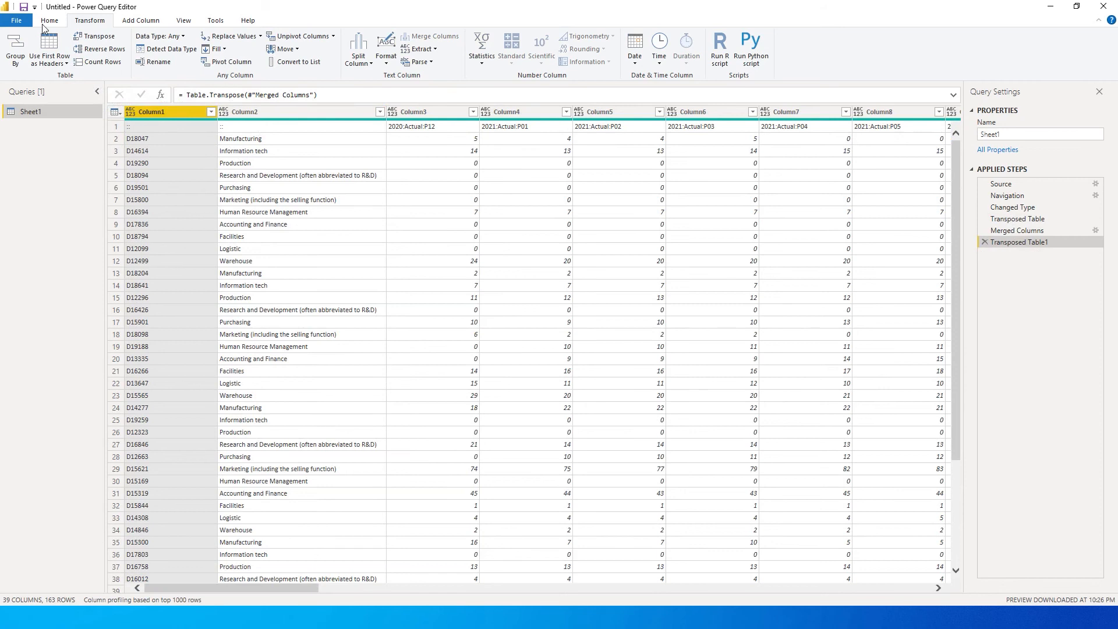
left_click(49, 20)
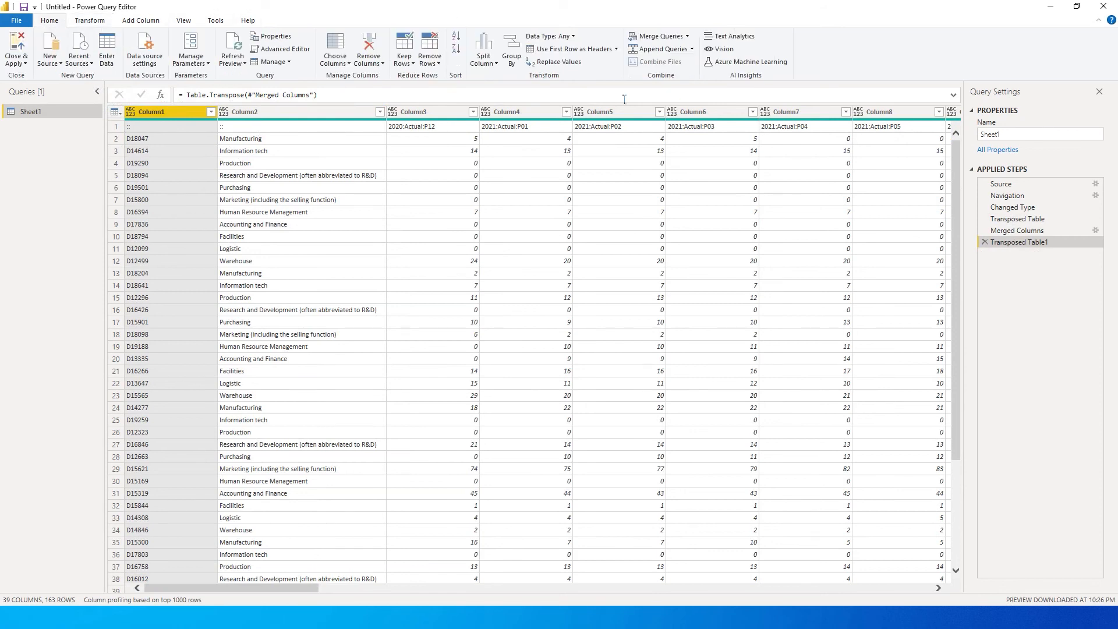
mouse_move(573, 49)
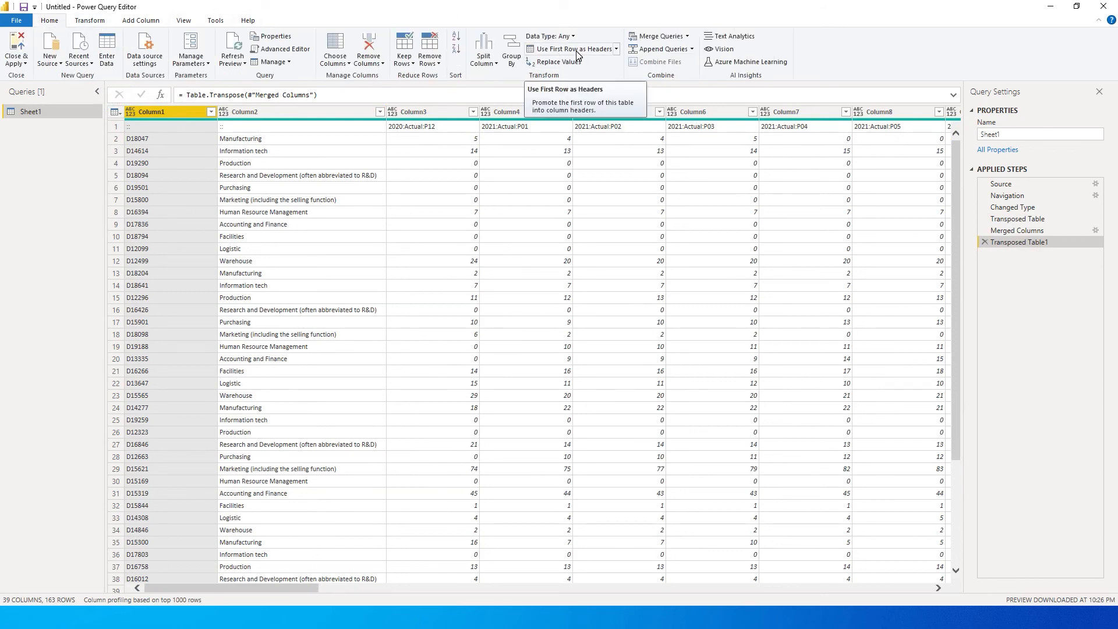
mouse_move(530, 85)
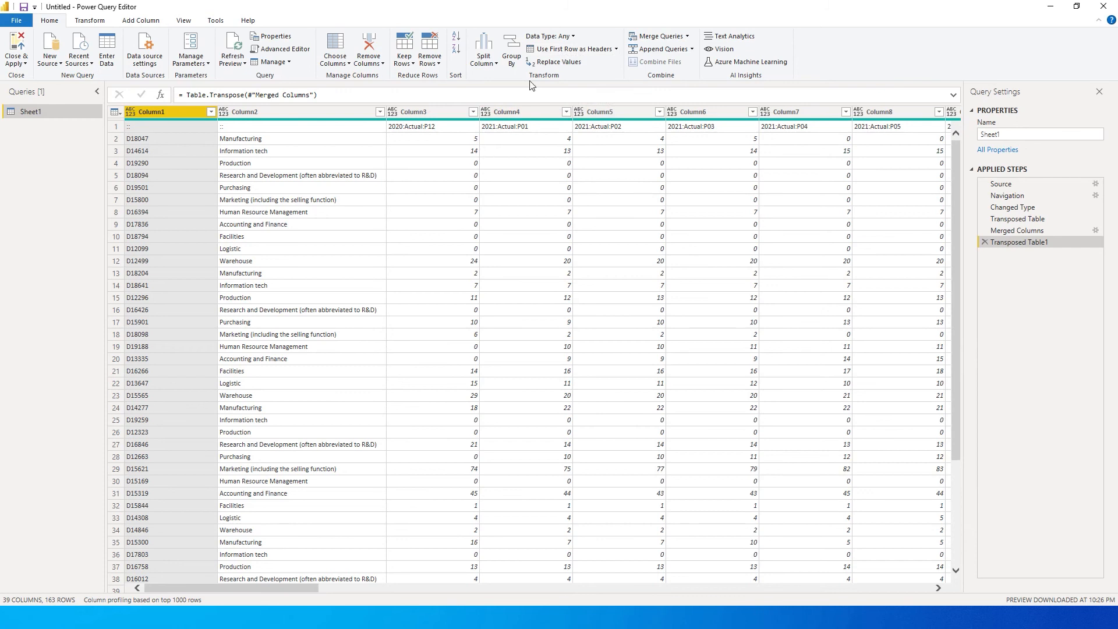
mouse_move(570, 49)
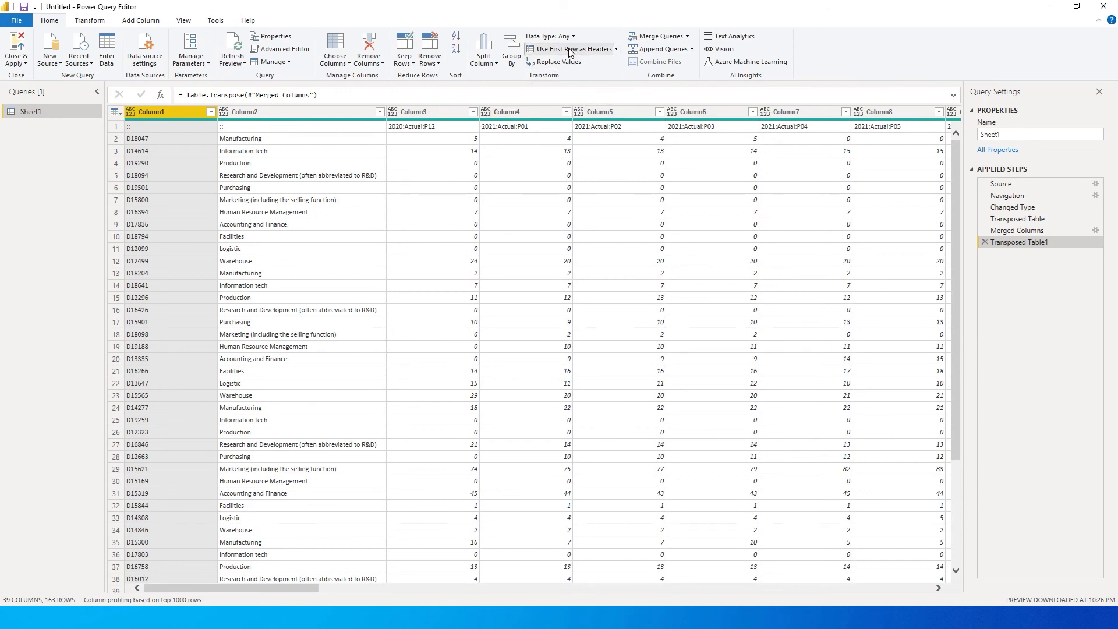
left_click(573, 49)
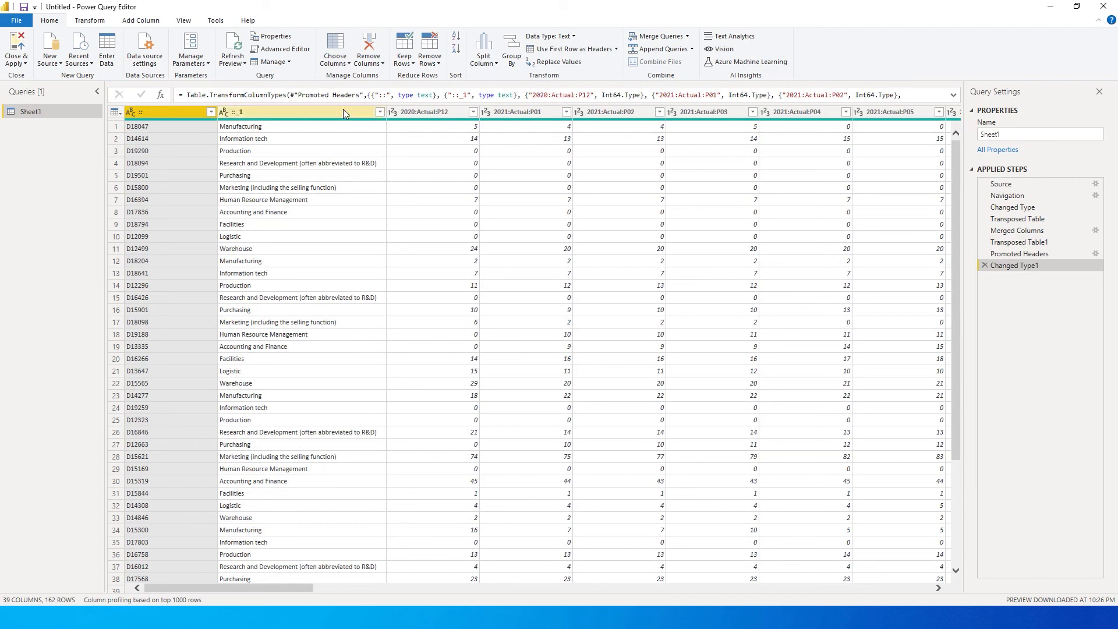
Unpivot all columns except :: and ::_1 into Attribute and Value rows.
left_click(90, 20)
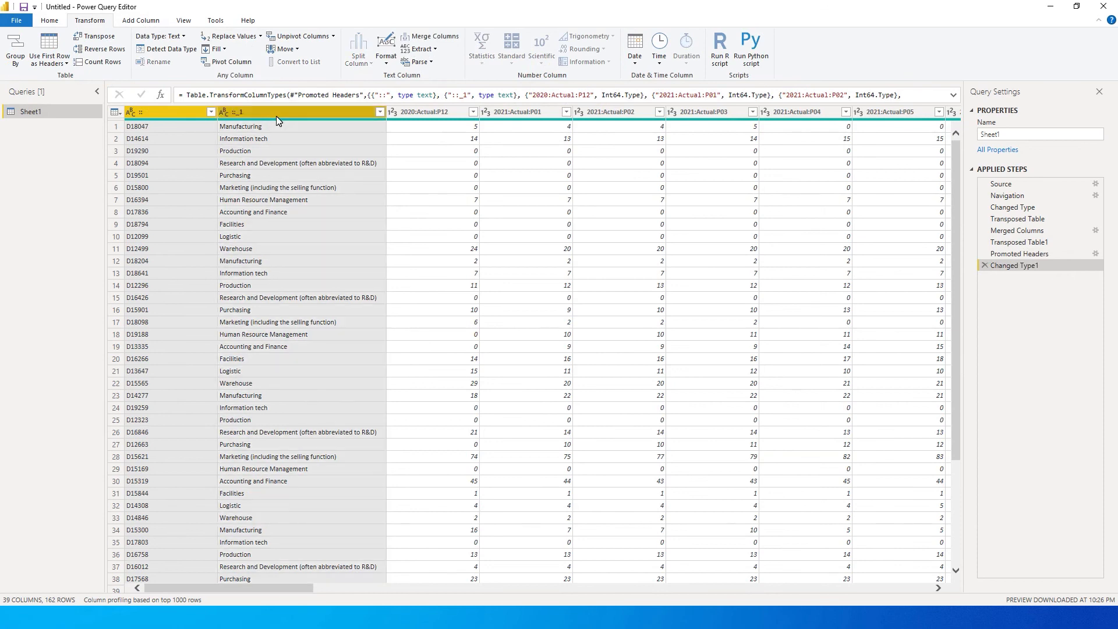
mouse_move(264, 110)
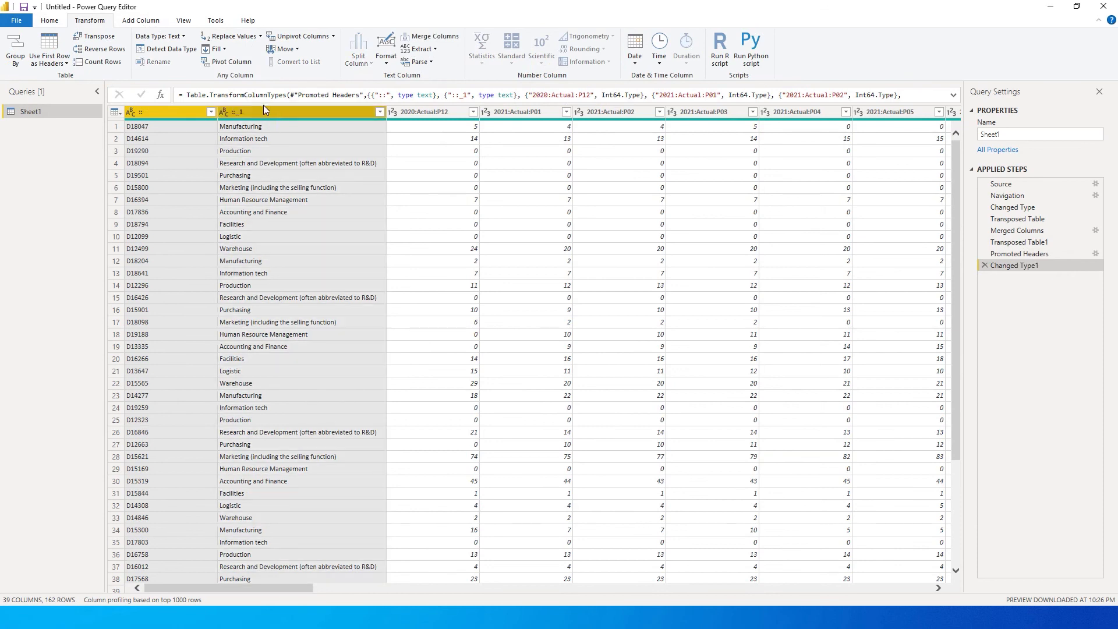
right_click(302, 111)
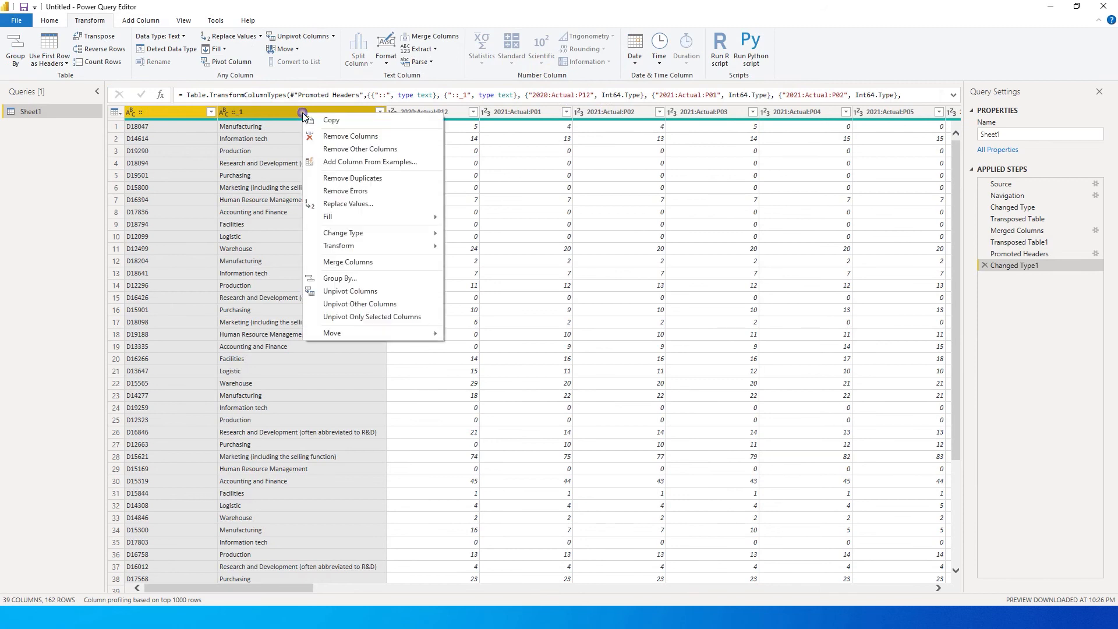
mouse_move(368, 308)
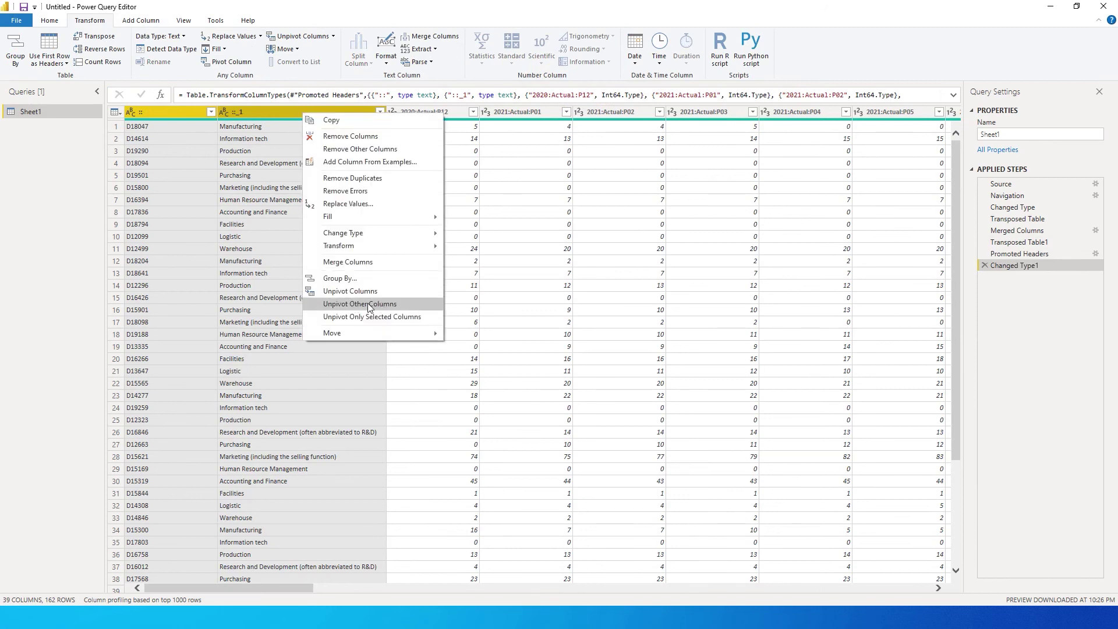
left_click(359, 304)
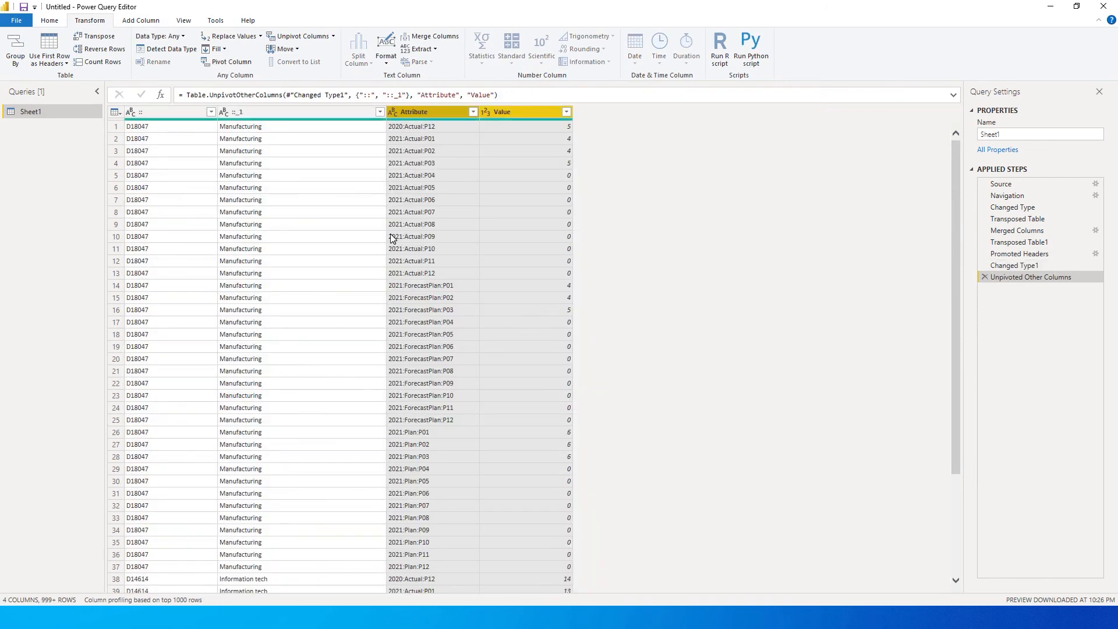
mouse_move(322, 163)
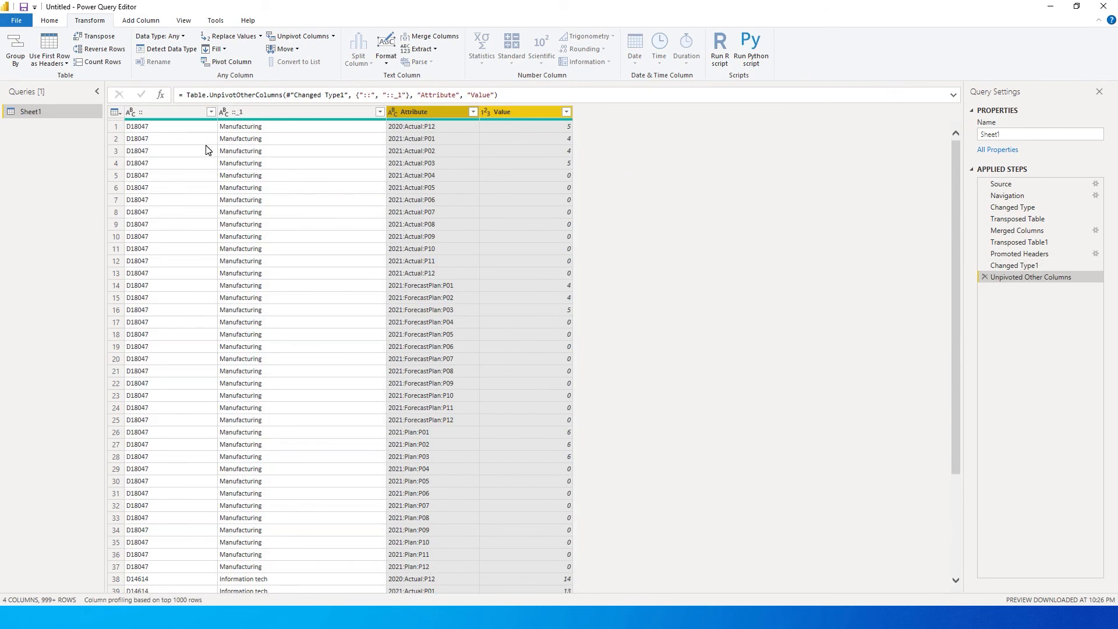
mouse_move(128, 134)
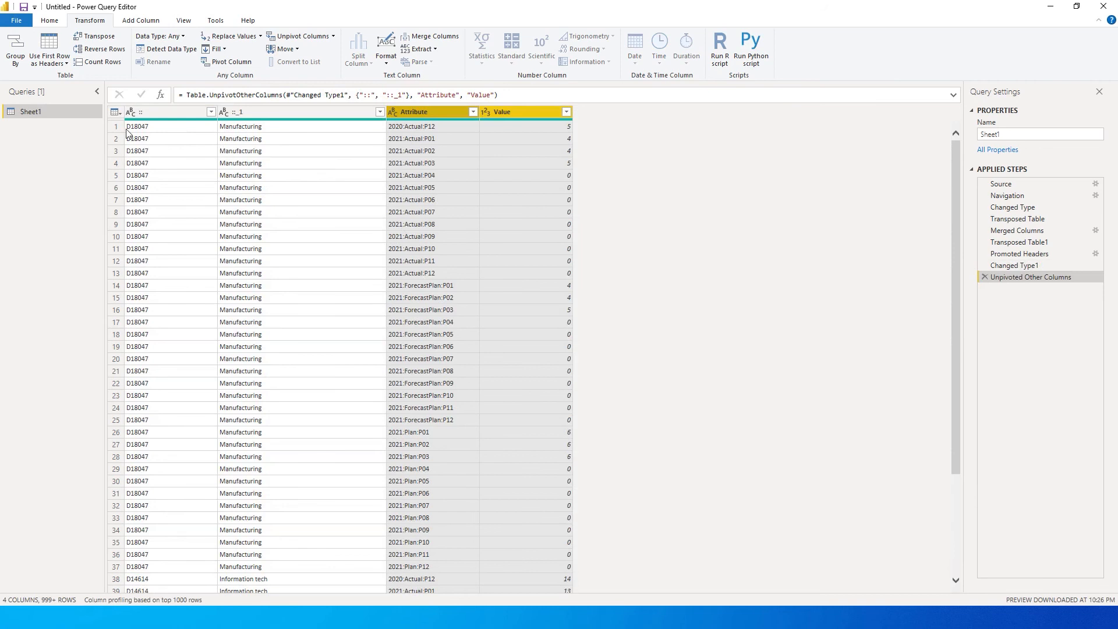
Select the Attribute column holding values like 2021:Actual:P01 for splitting.
left_click(158, 112)
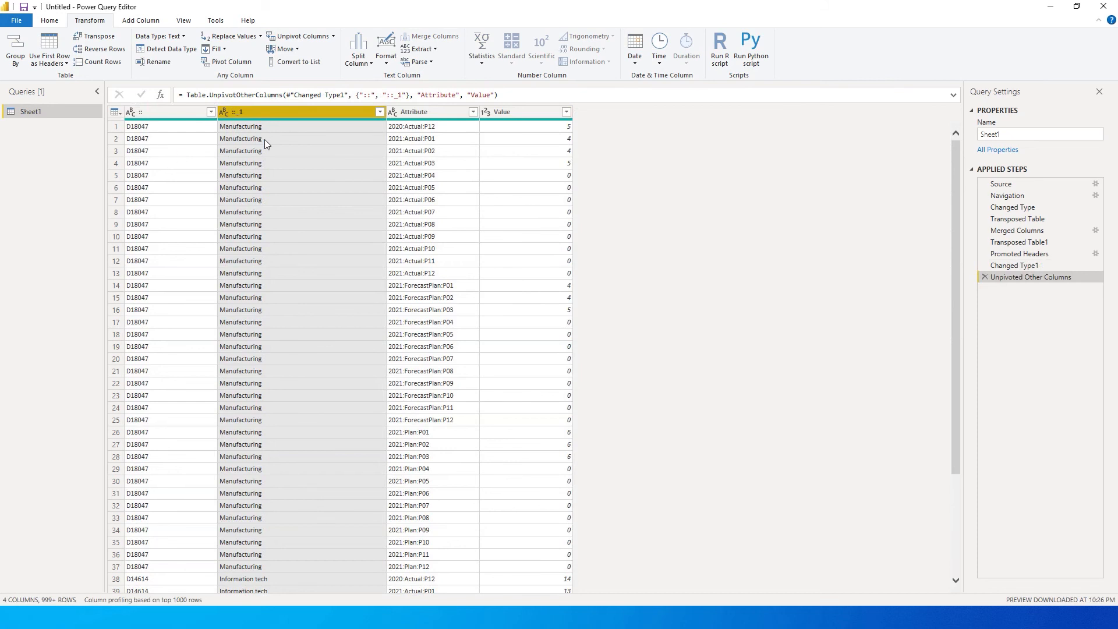
left_click(421, 112)
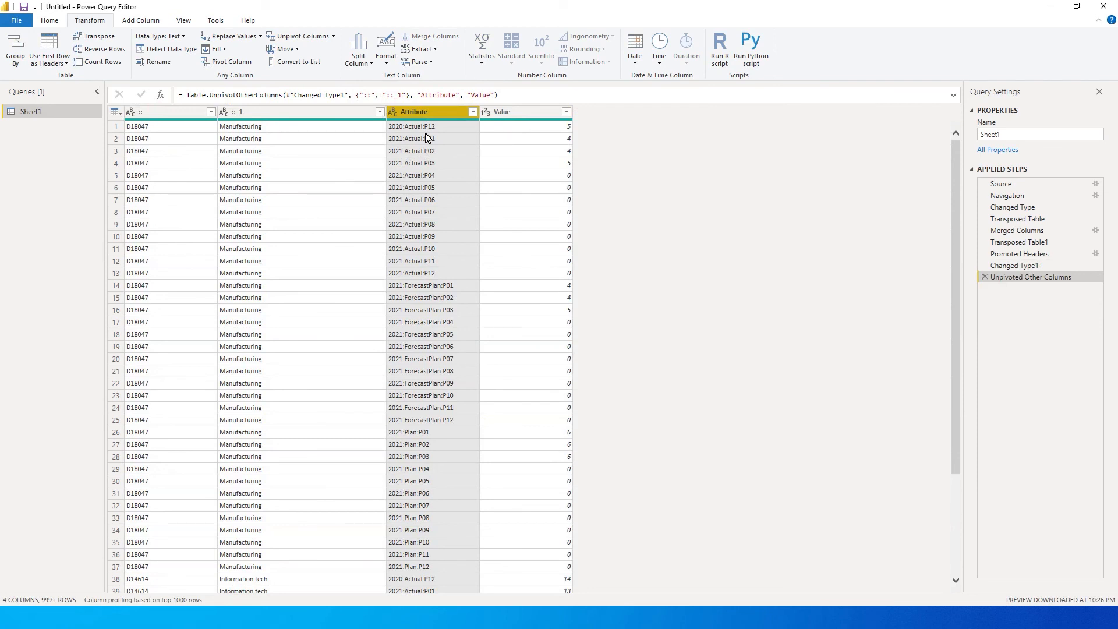
left_click(501, 111)
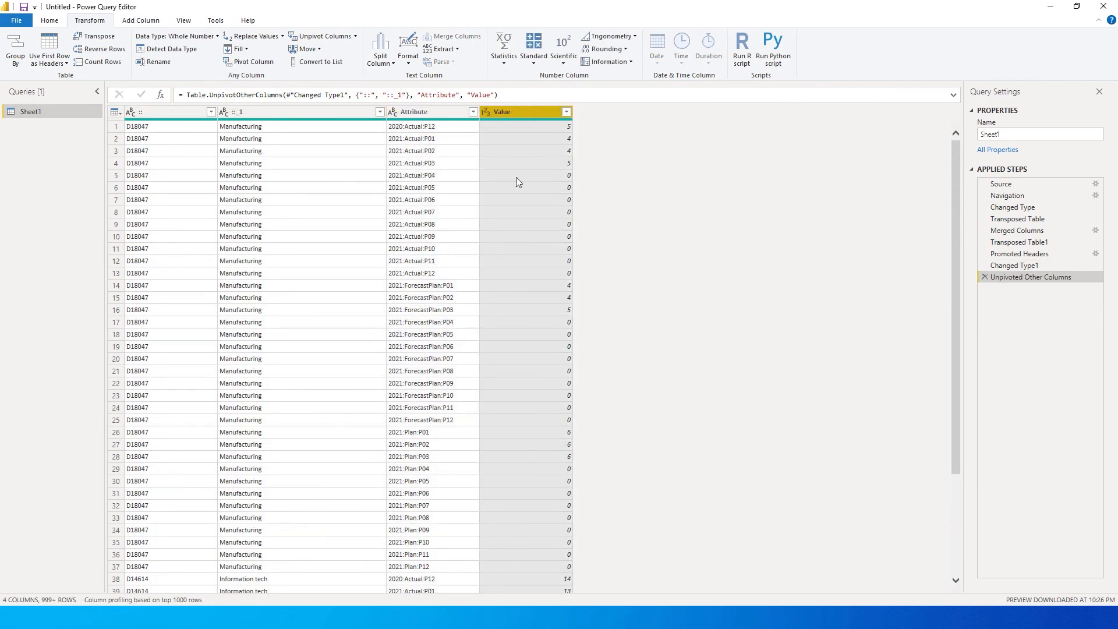
mouse_move(506, 164)
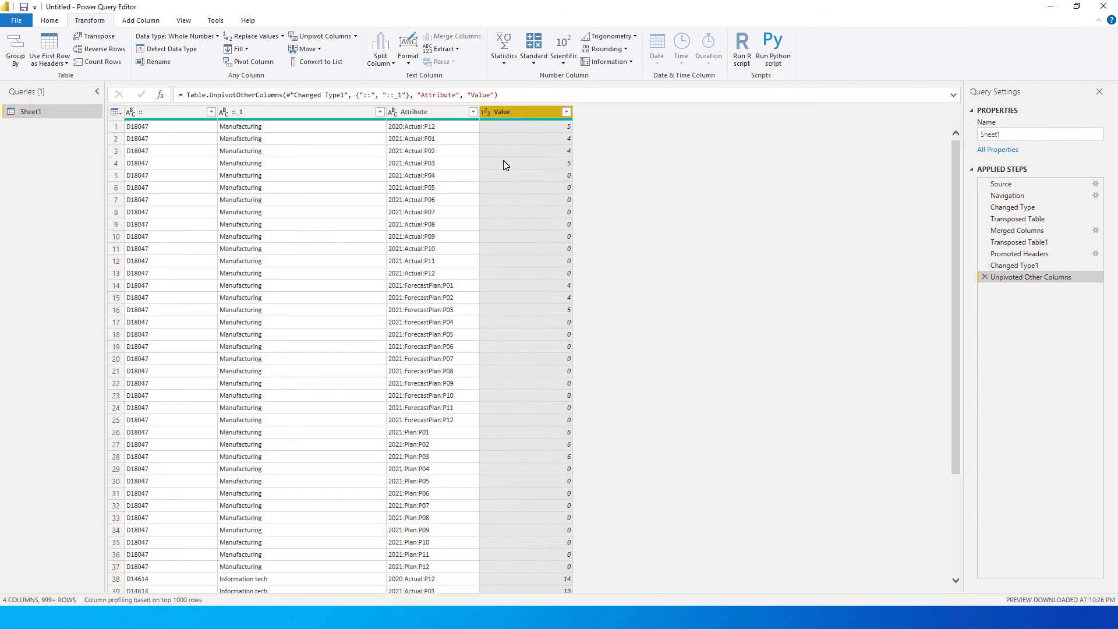
left_click(415, 112)
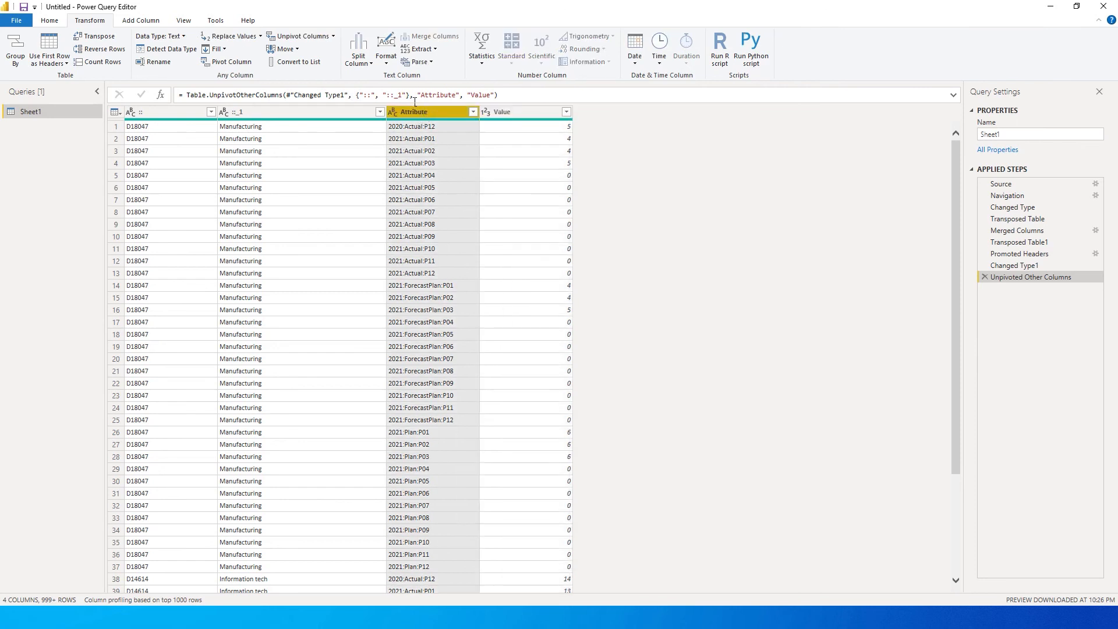
mouse_move(359, 48)
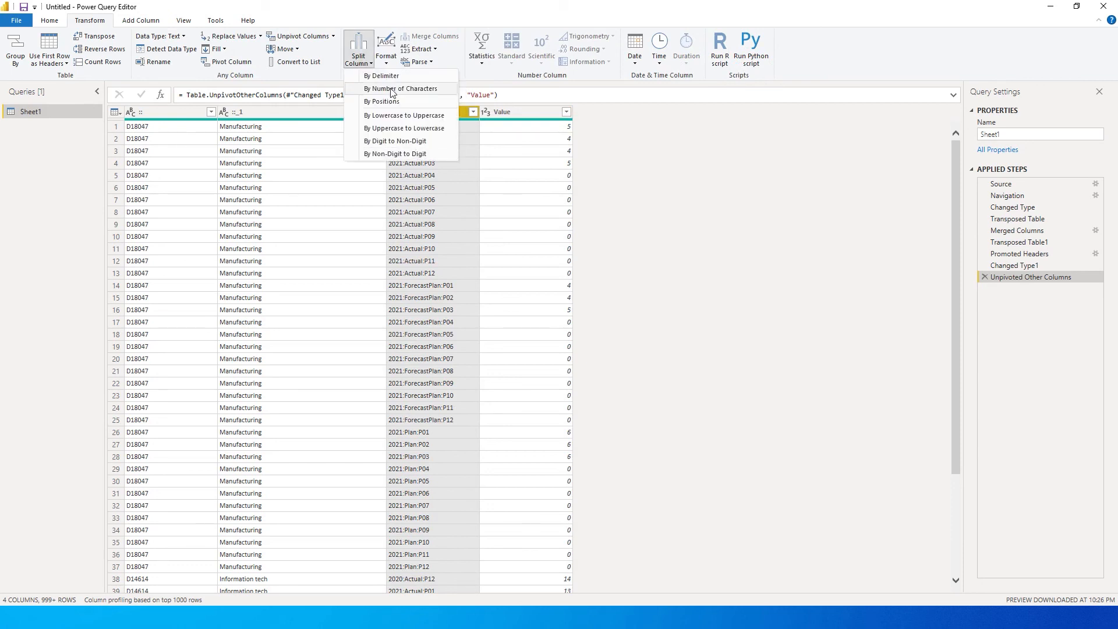
Split Attribute by the colon delimiter into year, type and period columns.
left_click(381, 76)
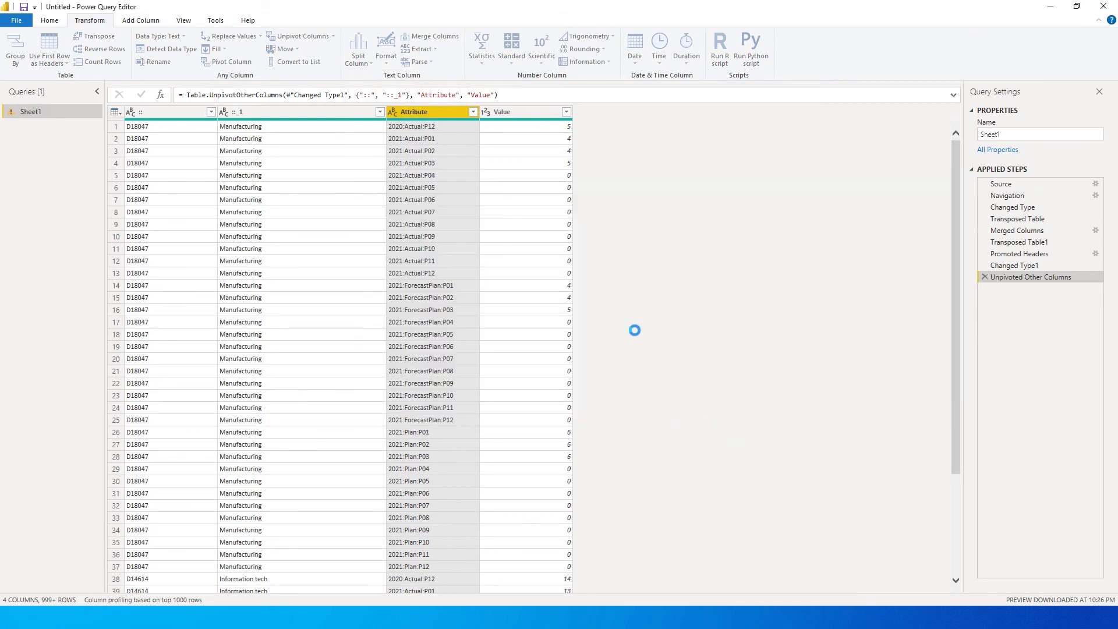
left_click(377, 45)
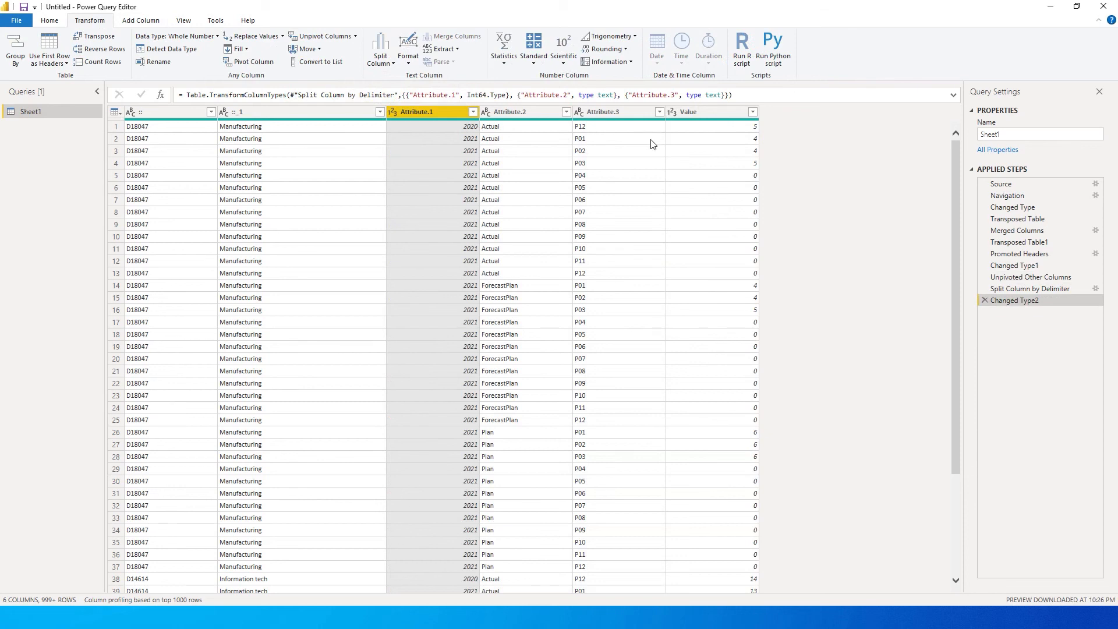
Rename ::, ::_1 and the split columns to Department, Department Name, Year, Actual/Forecast, Period.
right_click(157, 112)
type("Department")
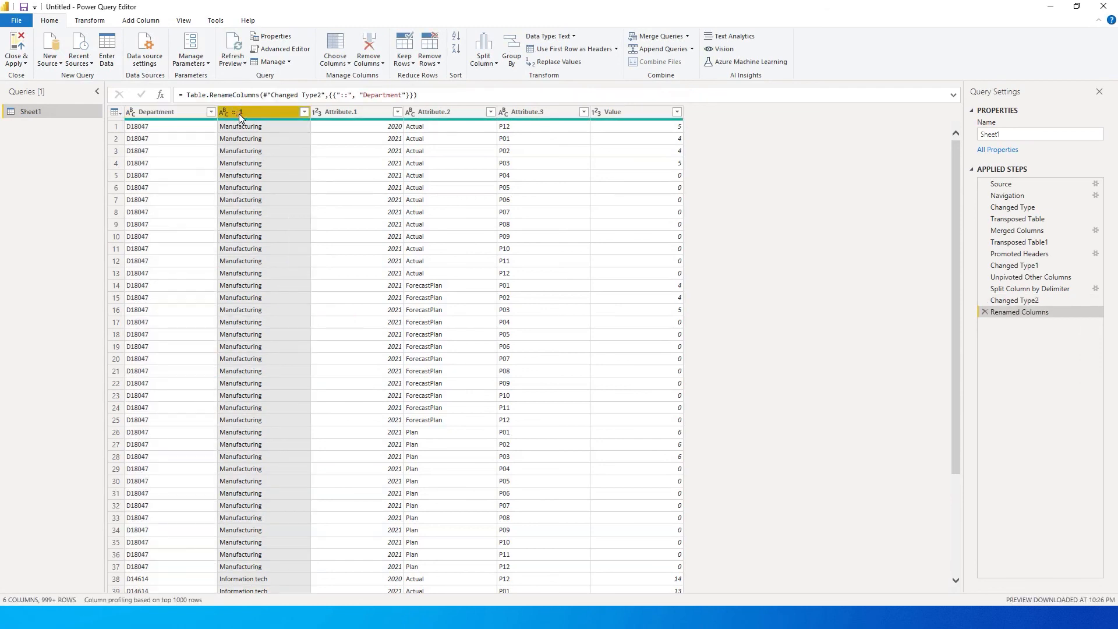
double_click(240, 112)
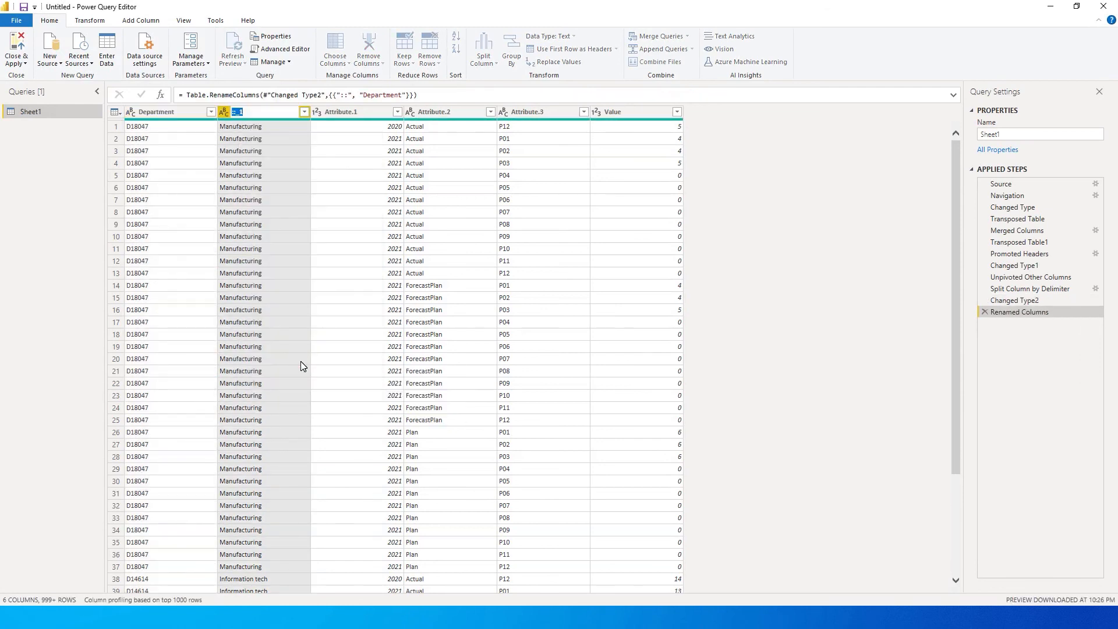
type("Department Name")
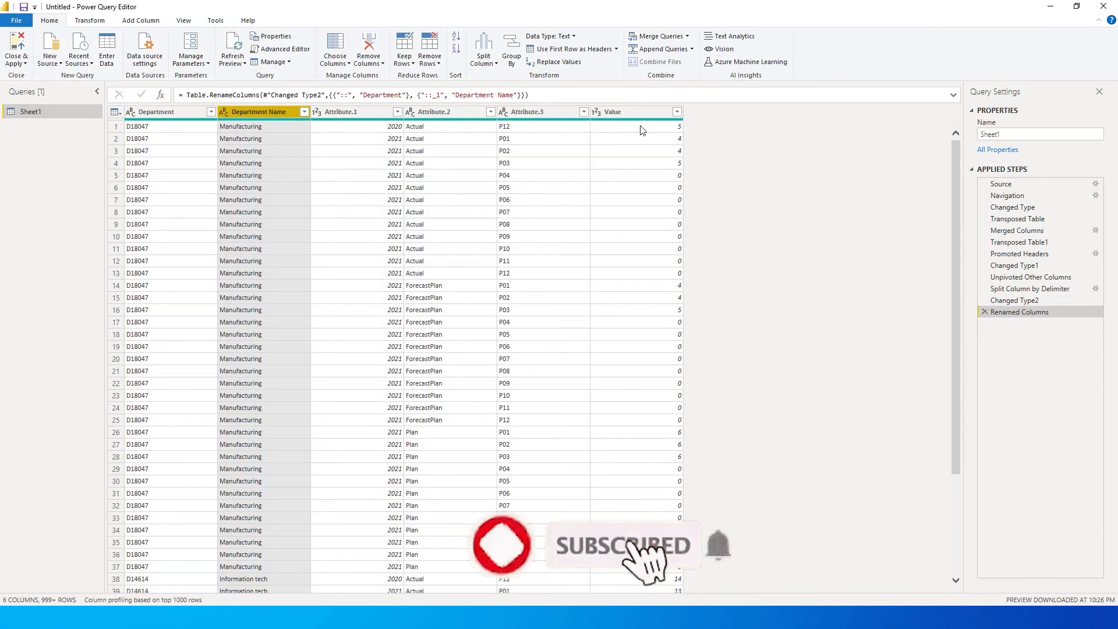
left_click(350, 111)
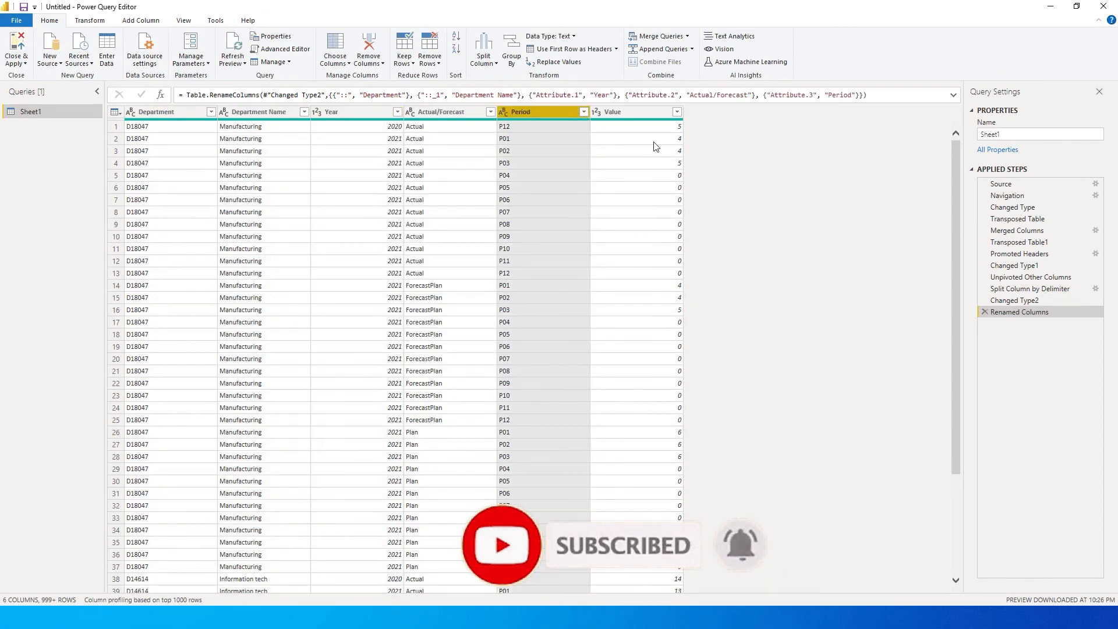
left_click(207, 111)
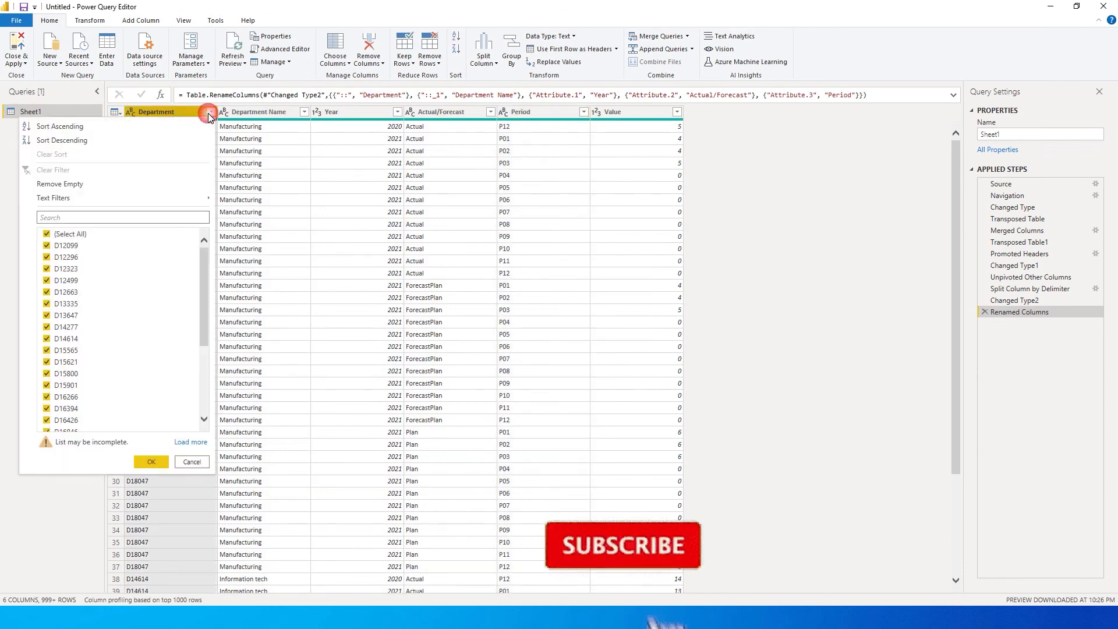
left_click(191, 461)
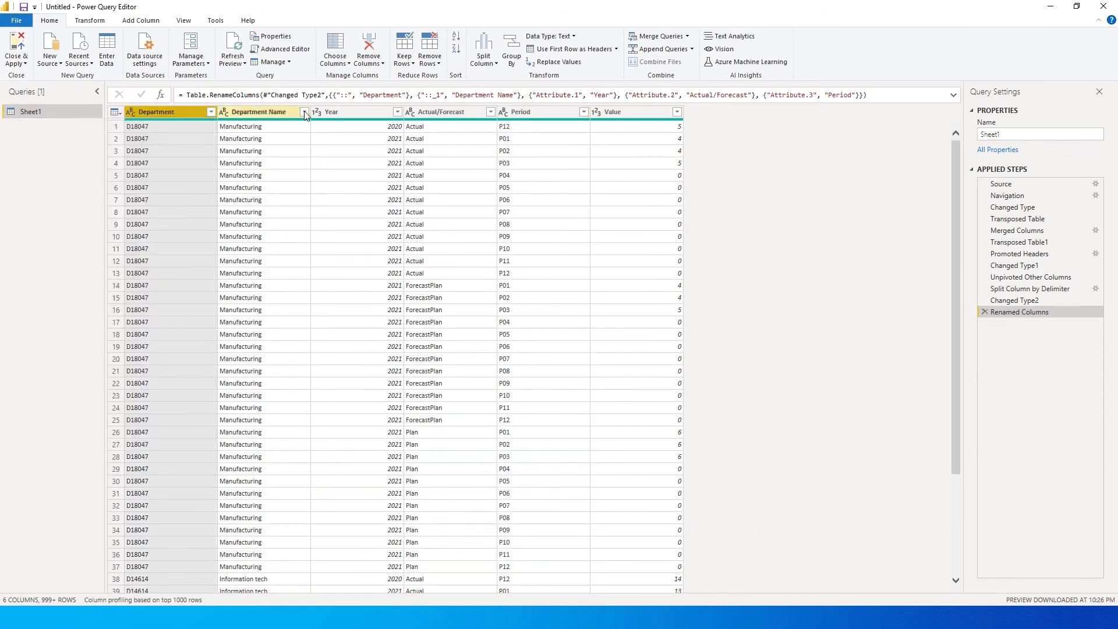
left_click(396, 112)
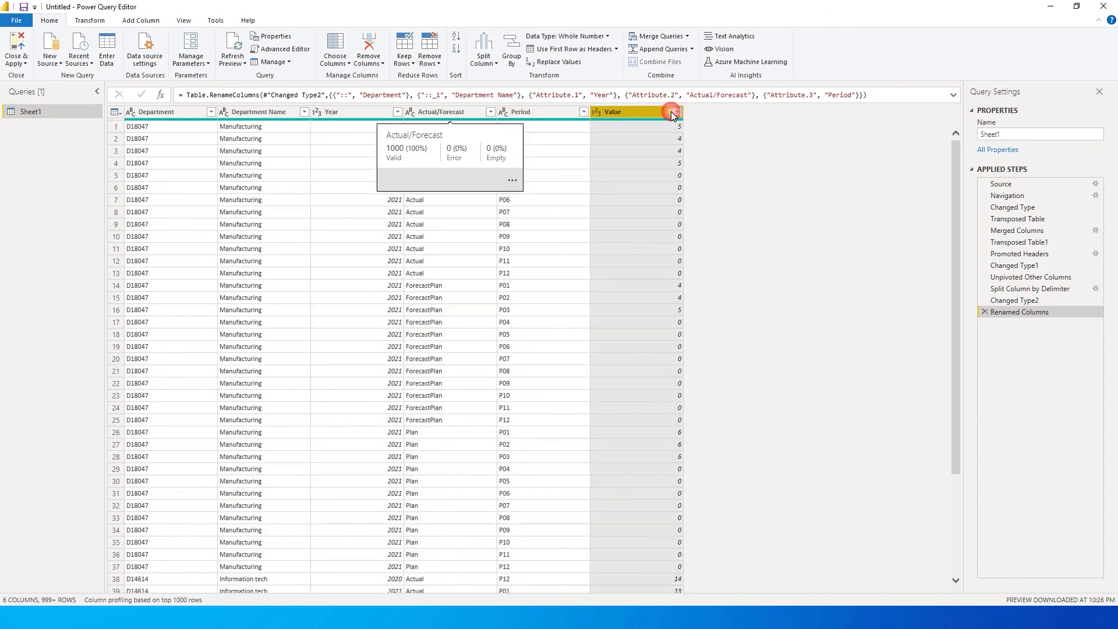
left_click(674, 112)
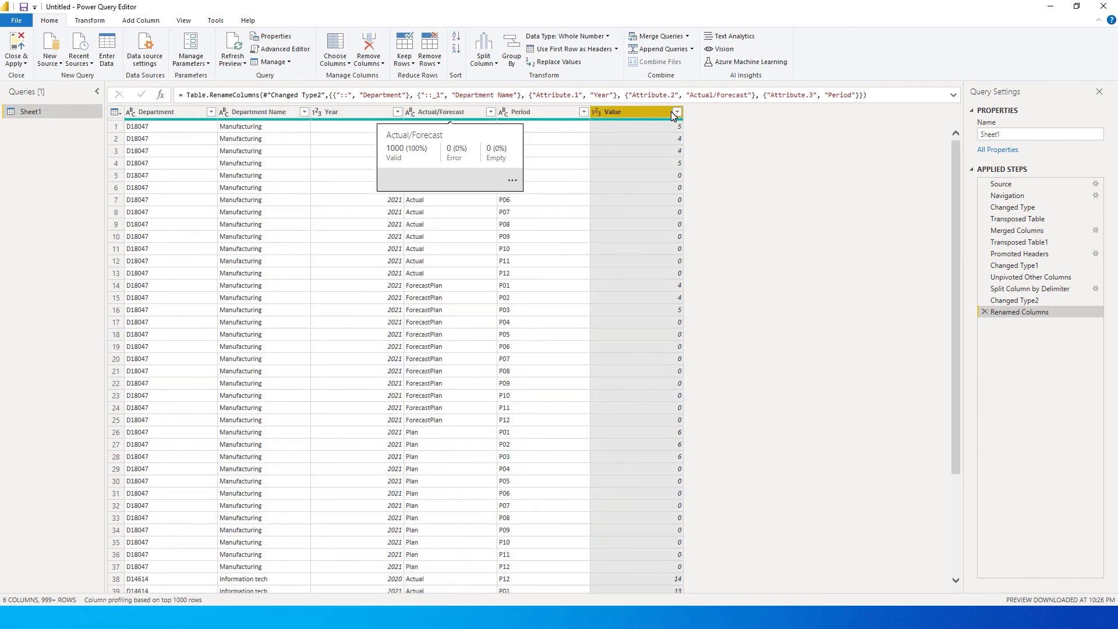